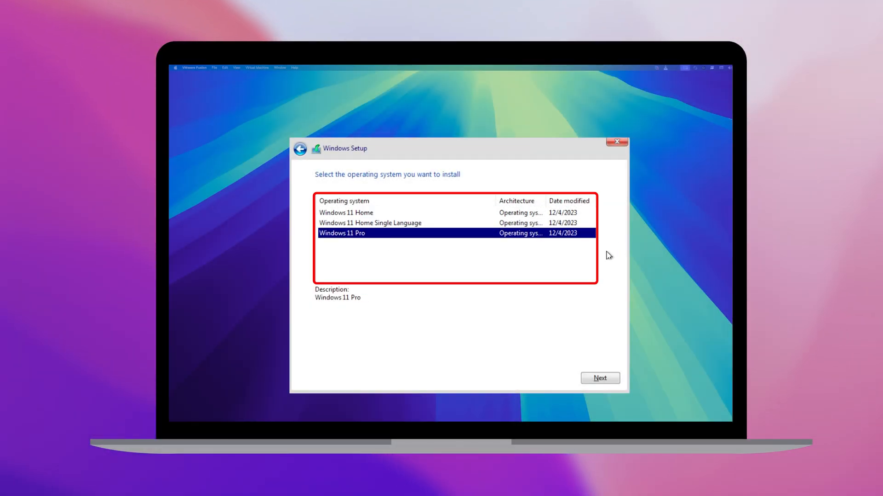
{"action": "mouse_move", "coordinate": [607, 379]}
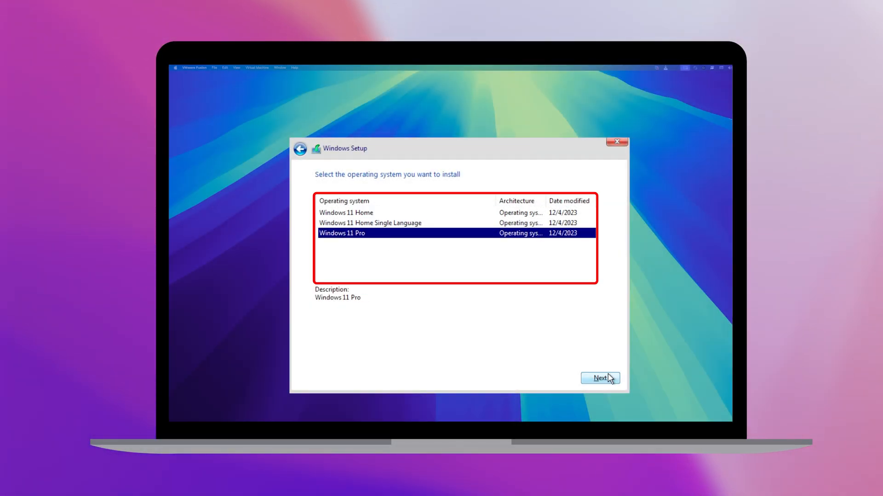
- Proceed with Windows 11 Pro as the edition to install
{"action": "left_click", "coordinate": [600, 379]}
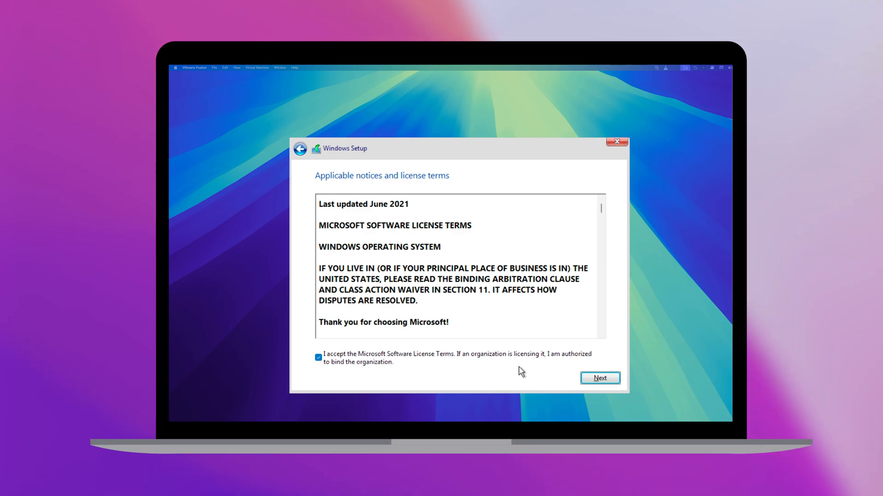
{"action": "mouse_move", "coordinate": [595, 373]}
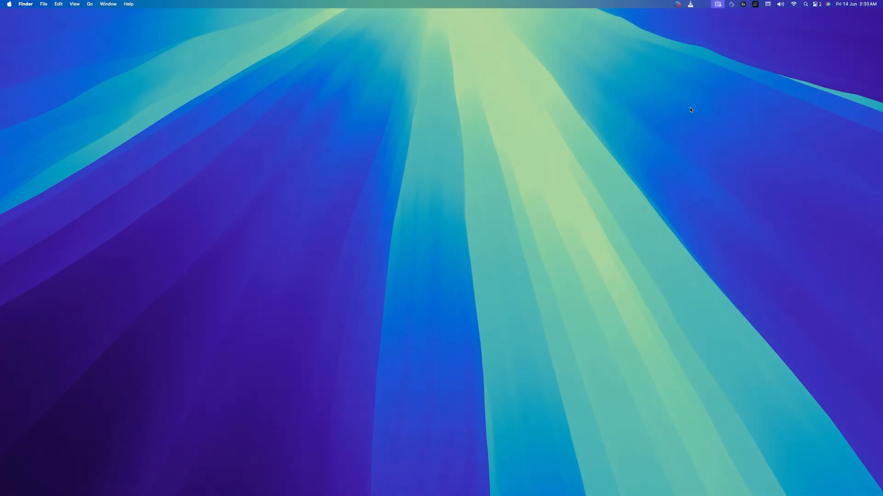
{"action": "mouse_move", "coordinate": [680, 81]}
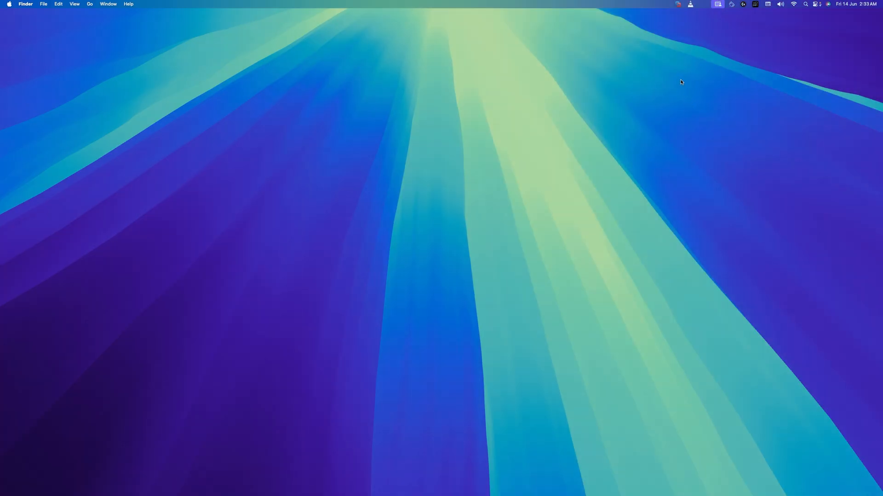
- Show the VMware Fusion menu from the macOS menu bar
{"action": "left_click", "coordinate": [677, 4]}
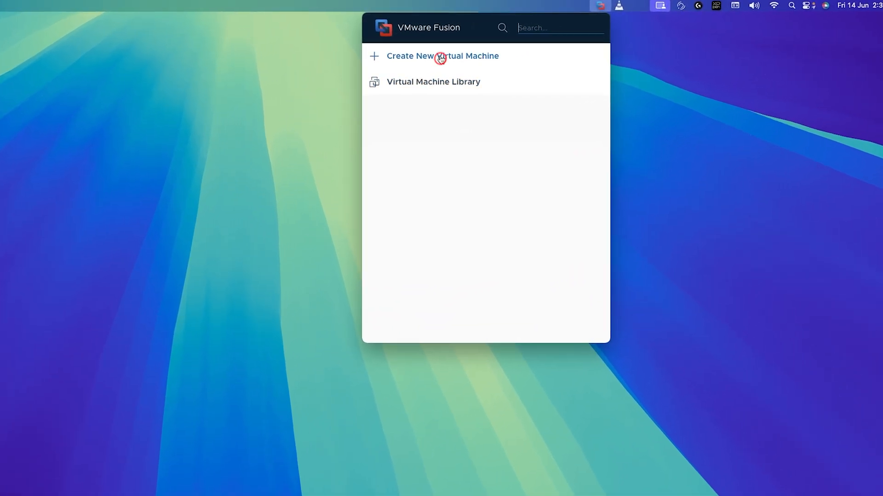
- Start a new custom virtual machine with Windows 11 64-bit Arm as the guest OS
{"action": "left_click", "coordinate": [441, 56]}
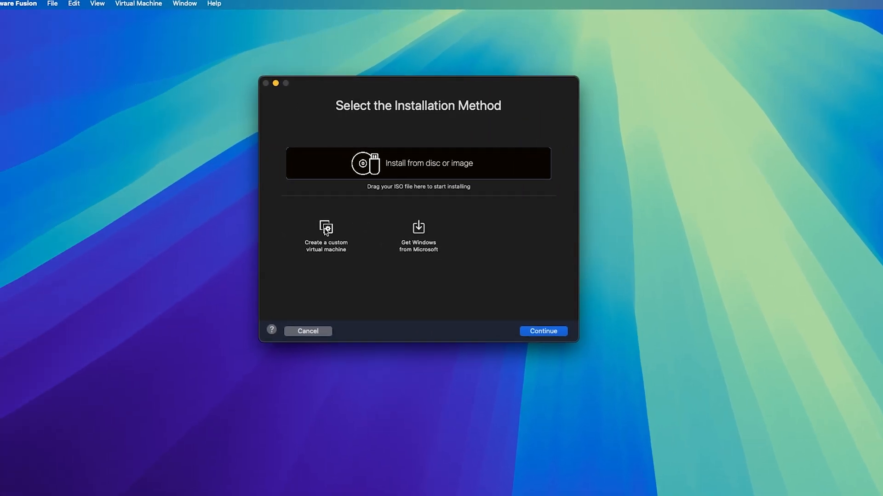
{"action": "left_click", "coordinate": [325, 236]}
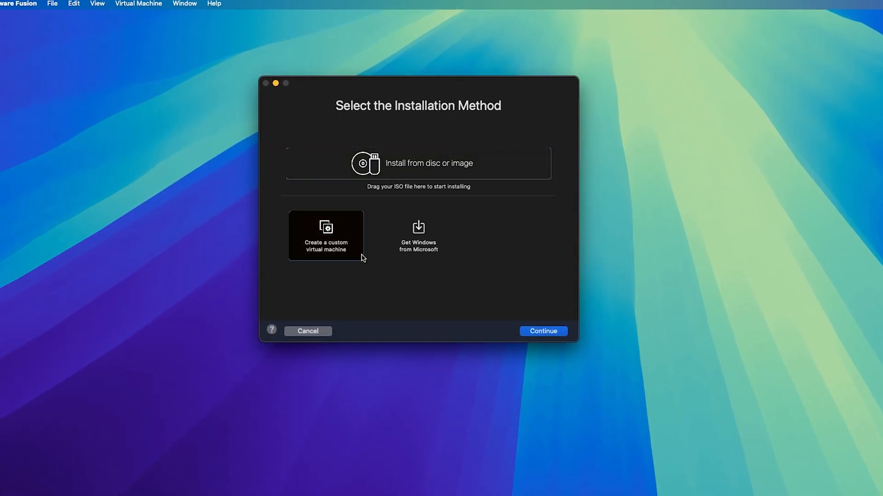
{"action": "left_click", "coordinate": [549, 335]}
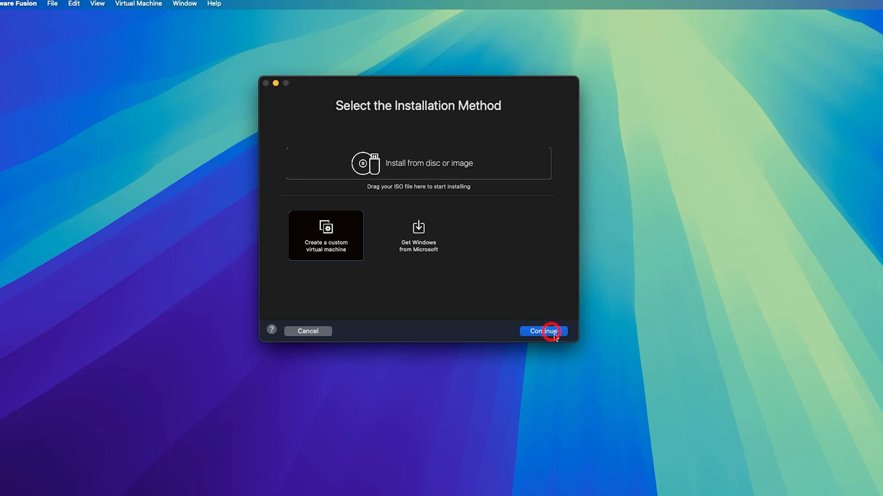
{"action": "left_click", "coordinate": [544, 331]}
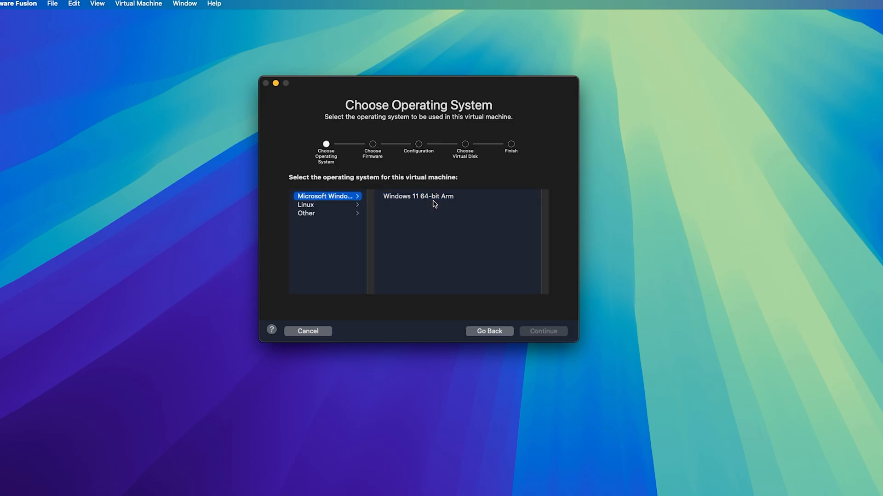
{"action": "left_click", "coordinate": [418, 196]}
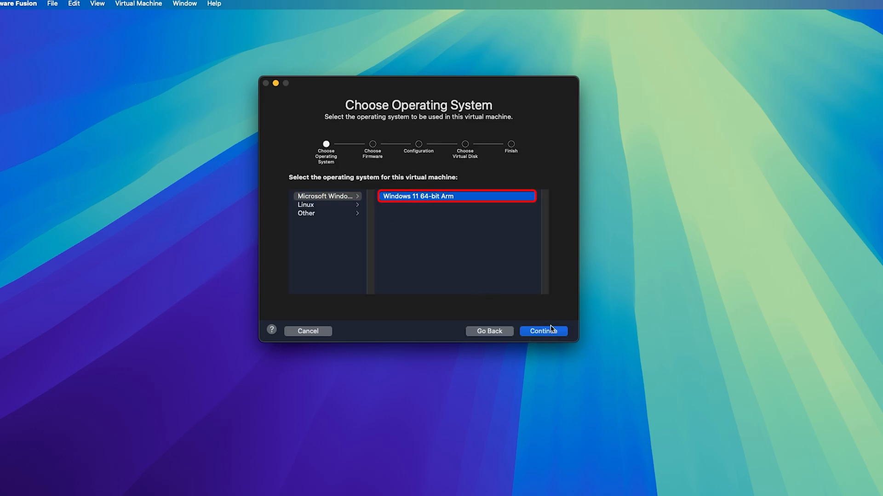
- Preview the firmware and encryption steps, then return to the method choice with Get Windows from Microsoft selected
{"action": "left_click", "coordinate": [544, 331]}
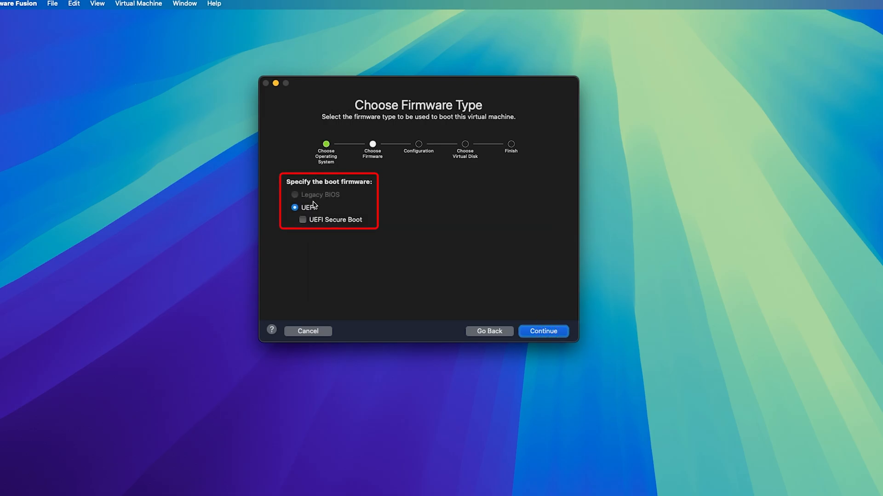
{"action": "left_click", "coordinate": [542, 331]}
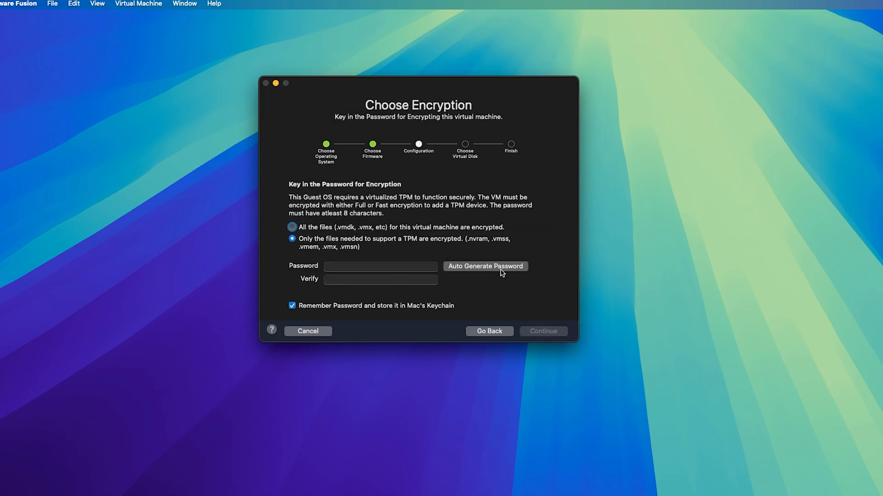
{"action": "left_click", "coordinate": [489, 331]}
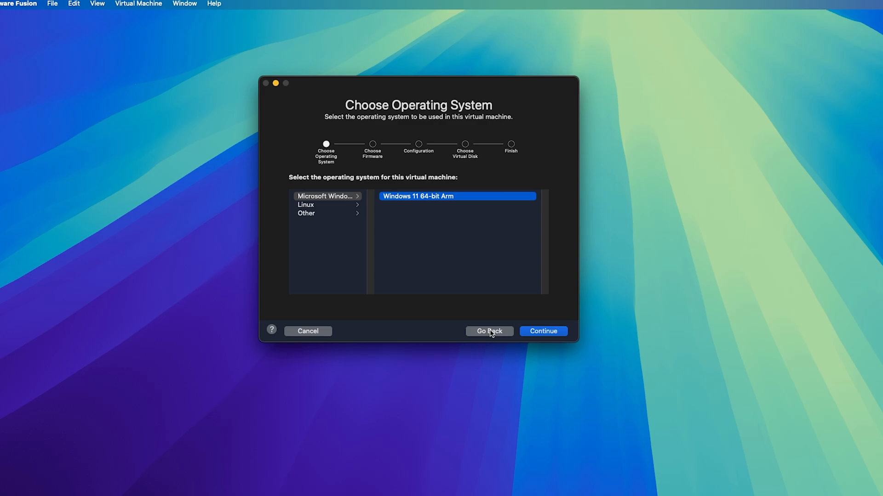
{"action": "left_click", "coordinate": [489, 331]}
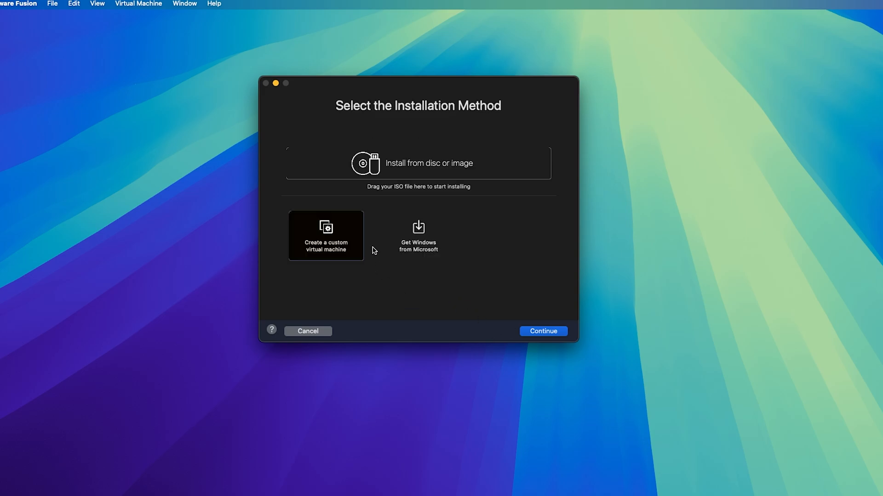
{"action": "left_click", "coordinate": [418, 235]}
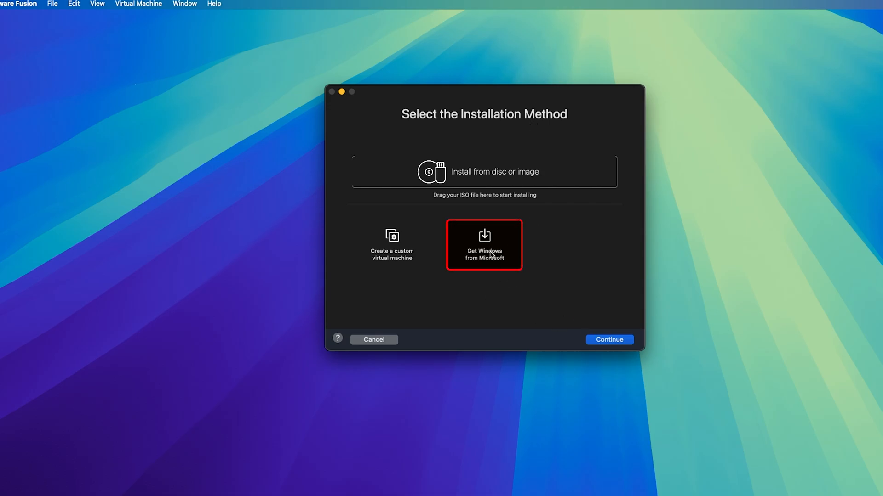
- Choose getting Windows from Microsoft with the Professional edition in English (en-us)
{"action": "left_click", "coordinate": [609, 340]}
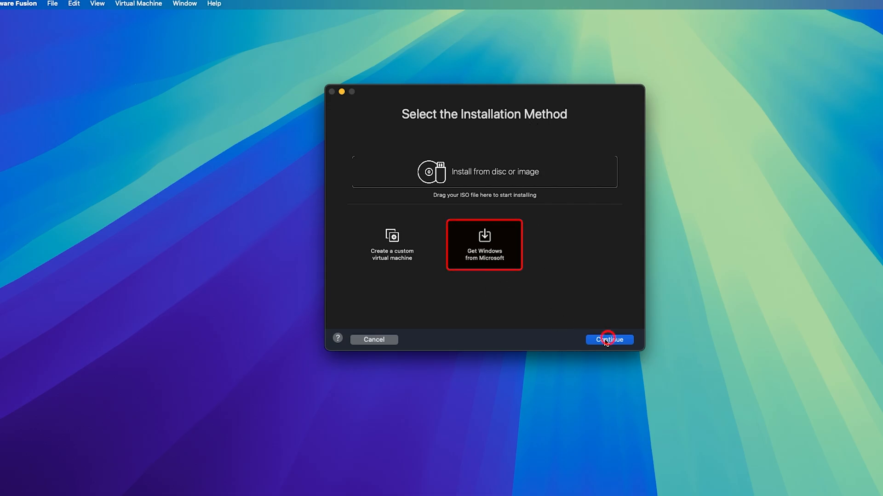
{"action": "left_click", "coordinate": [609, 340]}
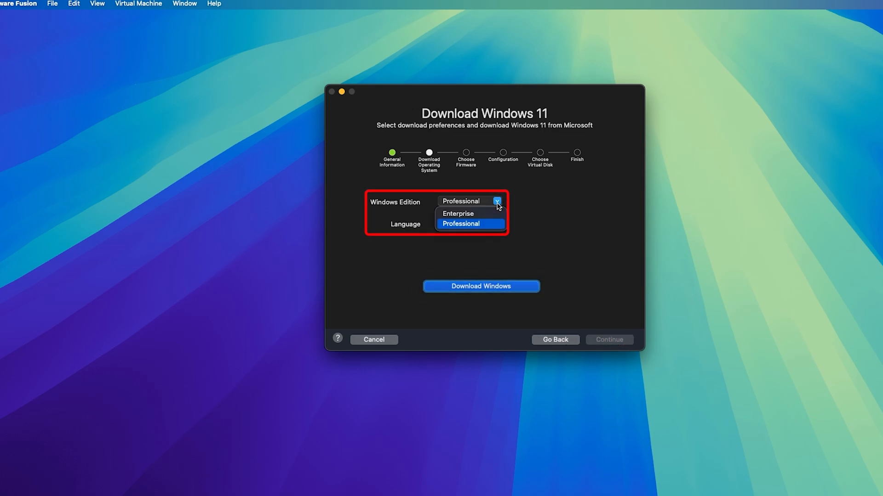
{"action": "left_click", "coordinate": [458, 213]}
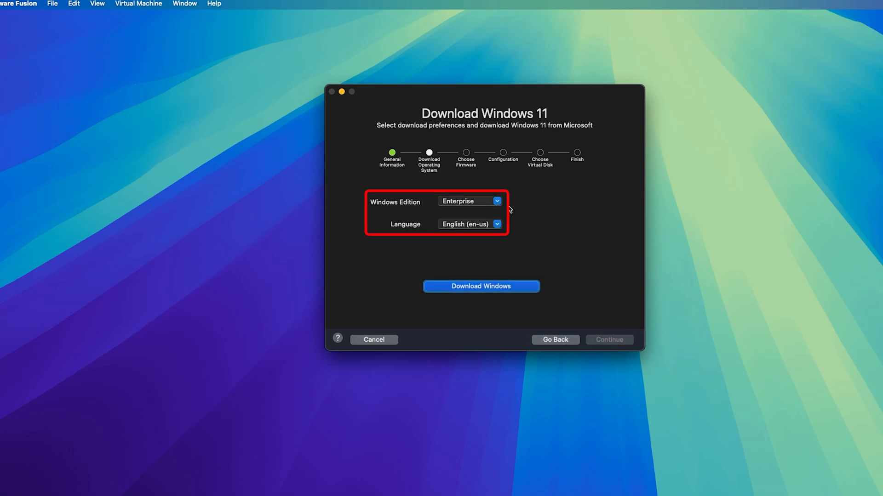
{"action": "left_click", "coordinate": [495, 200]}
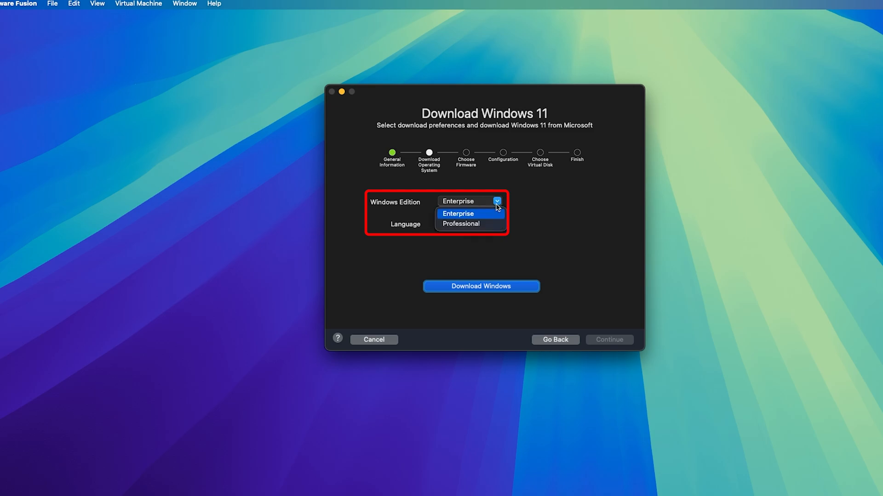
{"action": "left_click", "coordinate": [460, 223]}
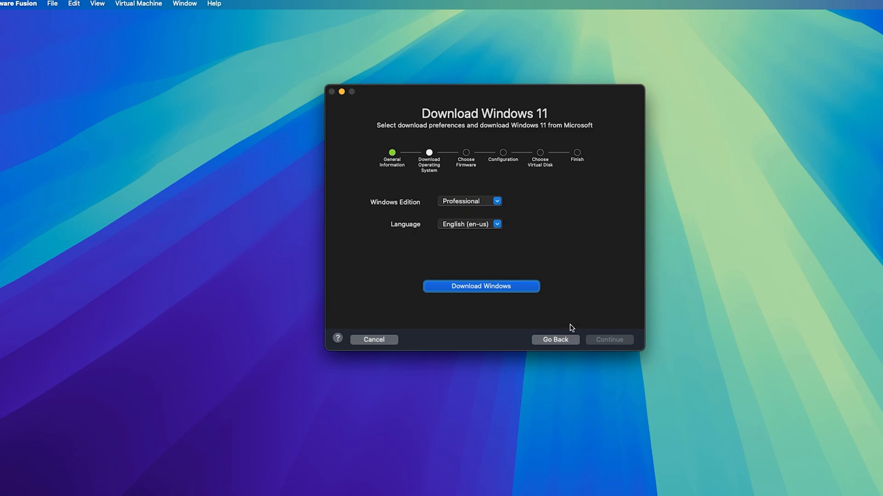
- Start the Windows 11 Professional download and retry after the network timeout
{"action": "left_click", "coordinate": [481, 287]}
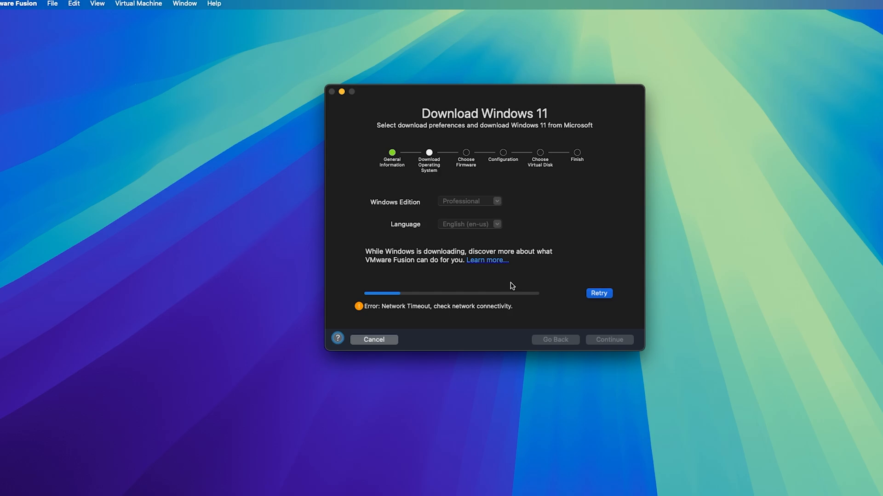
{"action": "left_click", "coordinate": [599, 293]}
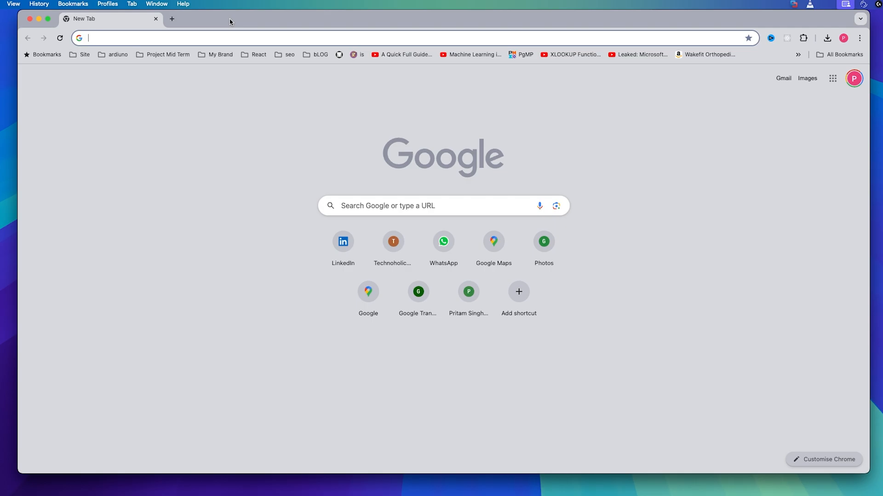
- Search 'download windows 11 arm' and reach Microsoft's Windows Insider Preview ARM64 page via the community thread
{"action": "type", "text": "d"}
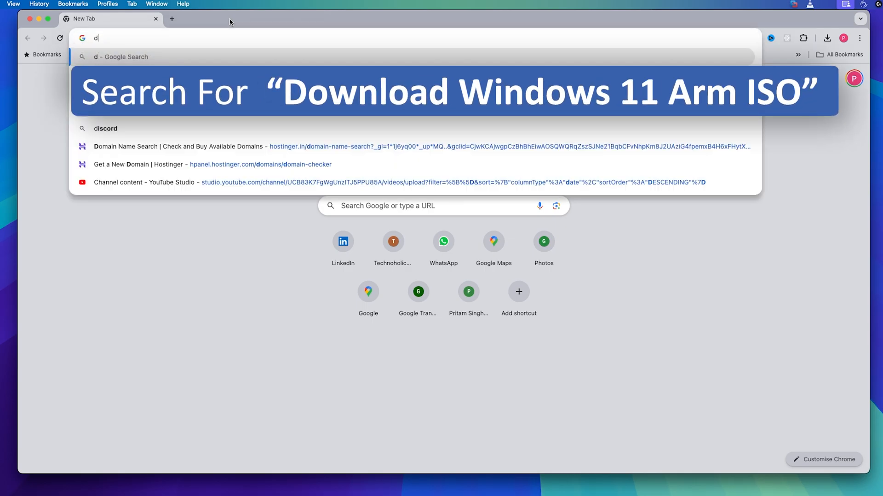
{"action": "type", "text": "ownload windows 11 arm"}
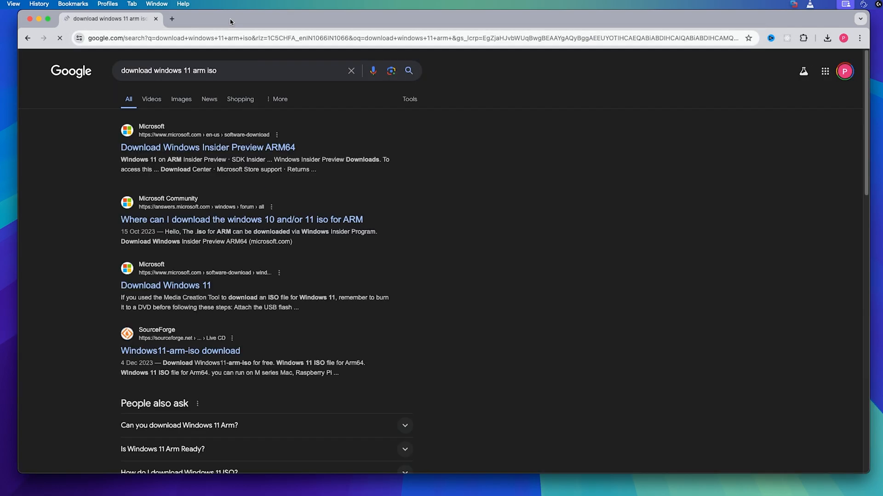
{"action": "left_click", "coordinate": [242, 220]}
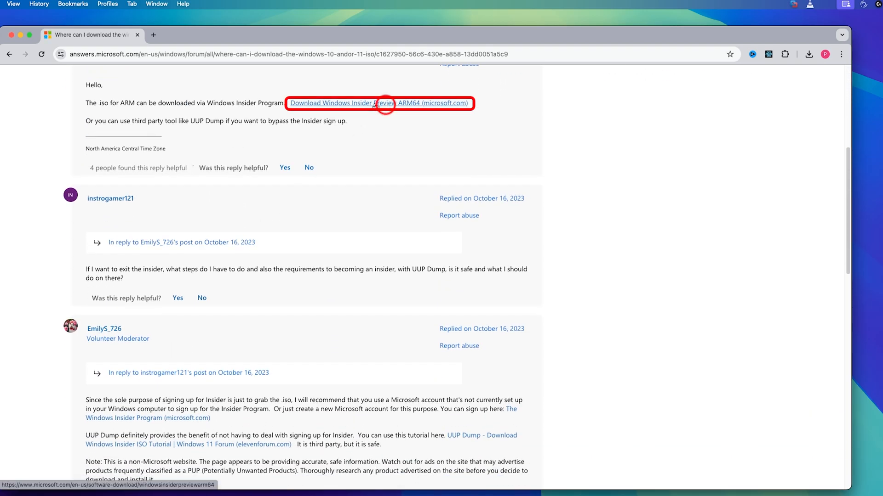
{"action": "left_click", "coordinate": [375, 103]}
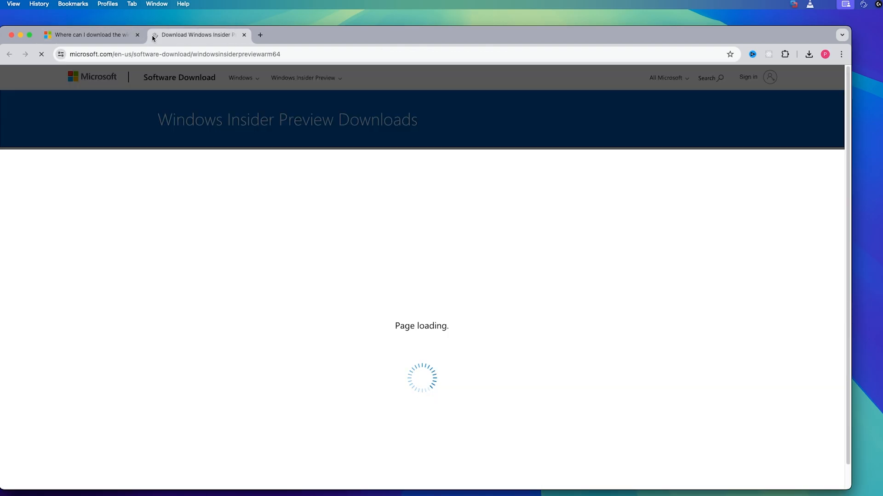
{"action": "left_click", "coordinate": [139, 35]}
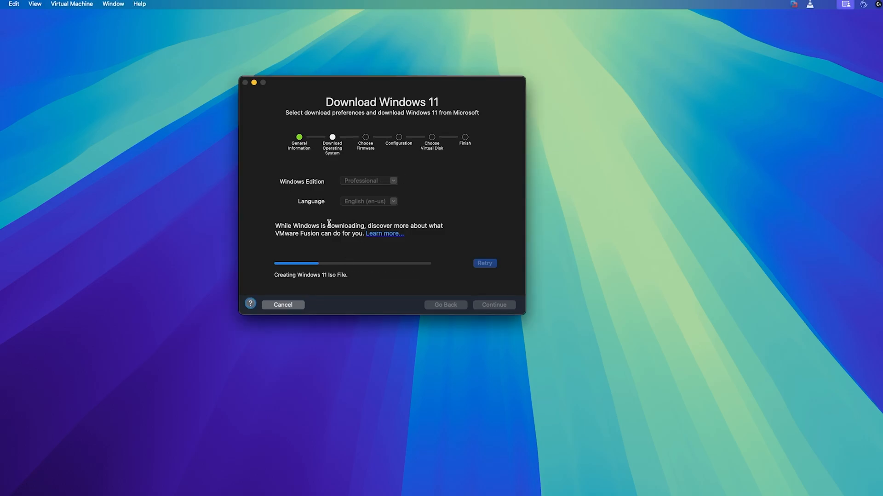
{"action": "mouse_move", "coordinate": [329, 279]}
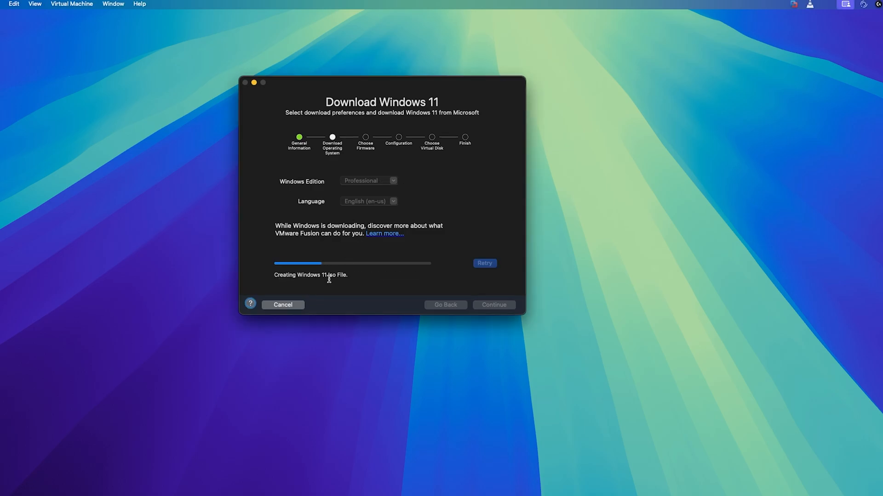
{"action": "mouse_move", "coordinate": [366, 278]}
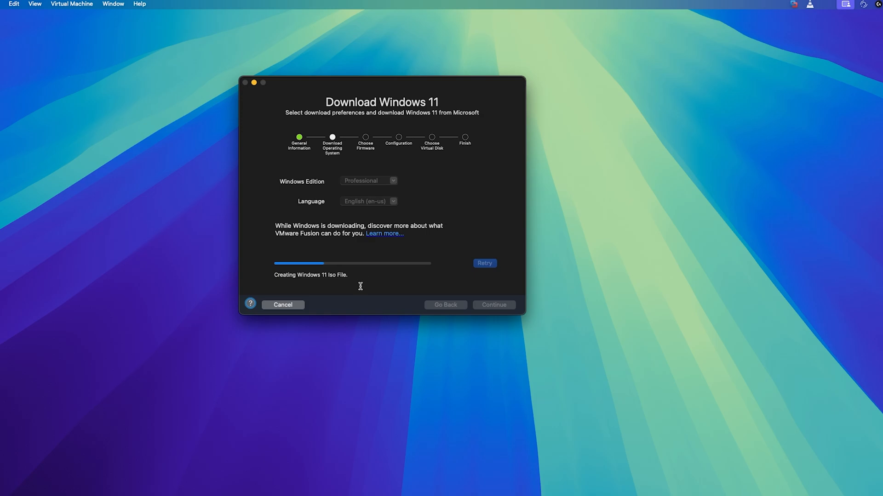
{"action": "mouse_move", "coordinate": [364, 272]}
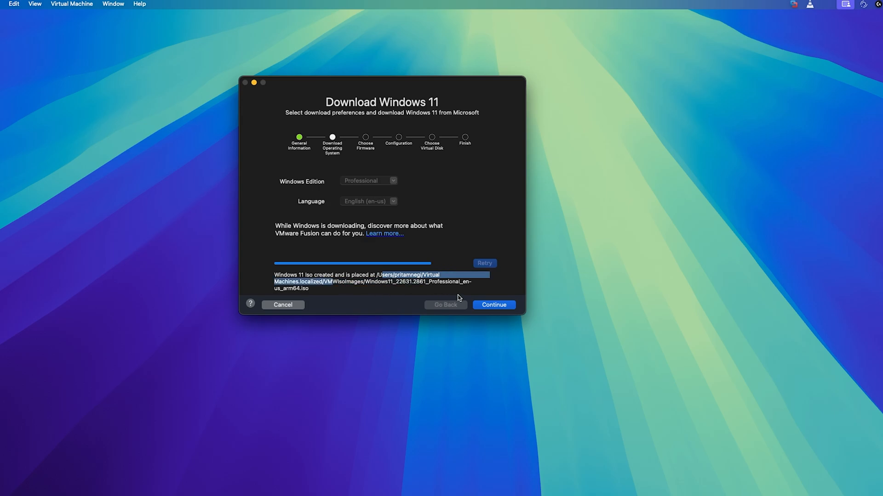
- Continue past the finished ISO download with UEFI Secure Boot enabled, reaching the encryption step
{"action": "left_click", "coordinate": [494, 304]}
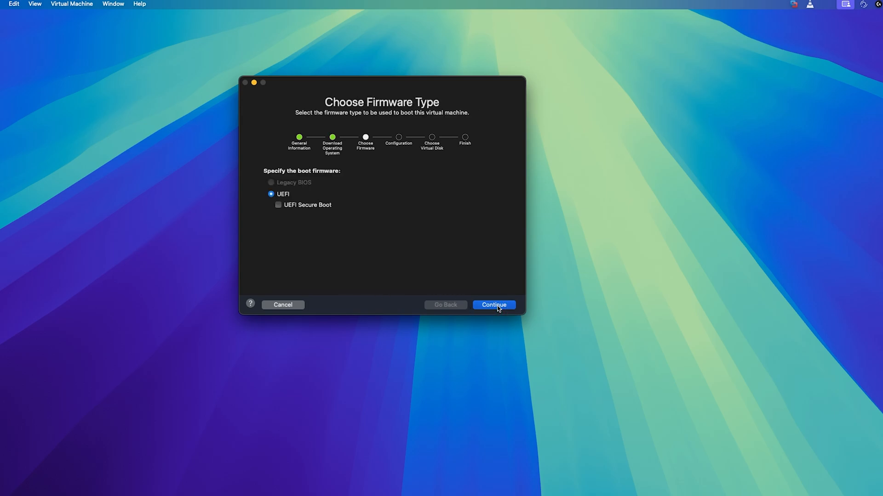
{"action": "left_click", "coordinate": [278, 205]}
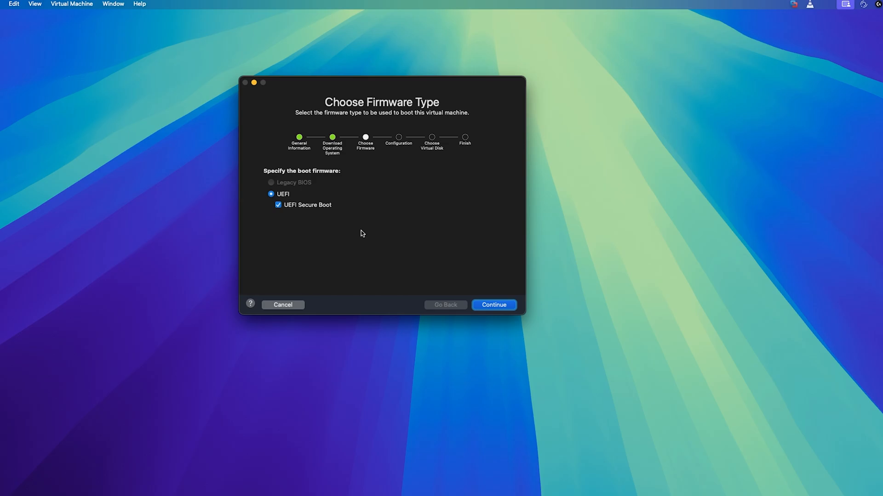
{"action": "left_click", "coordinate": [493, 304]}
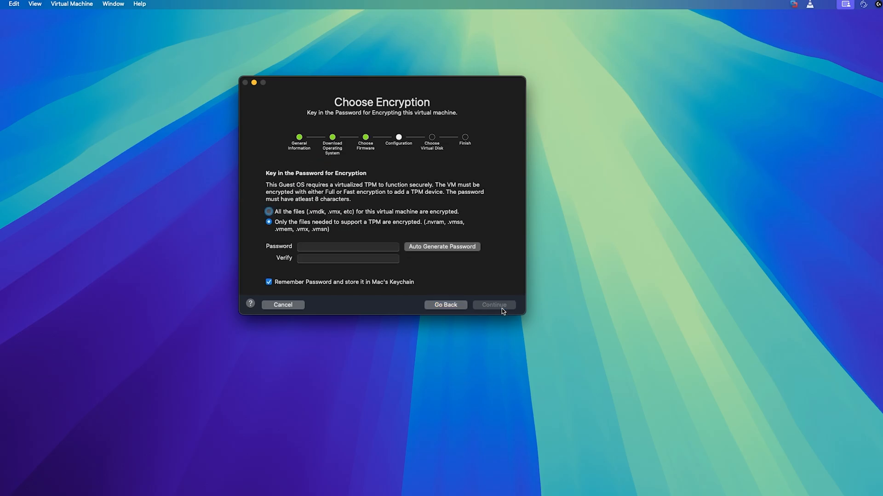
- Set the encryption password for TPM-only files and continue to the virtual disk step
{"action": "left_click", "coordinate": [348, 247]}
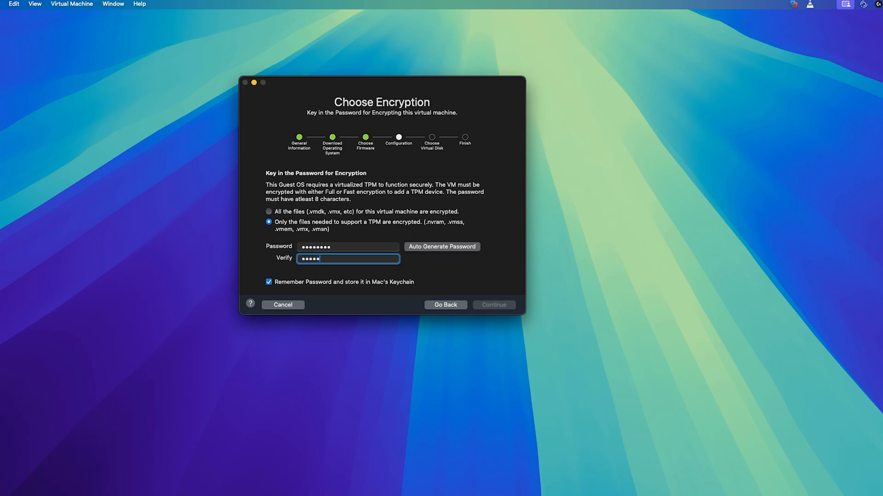
{"action": "type", "text": "•••"}
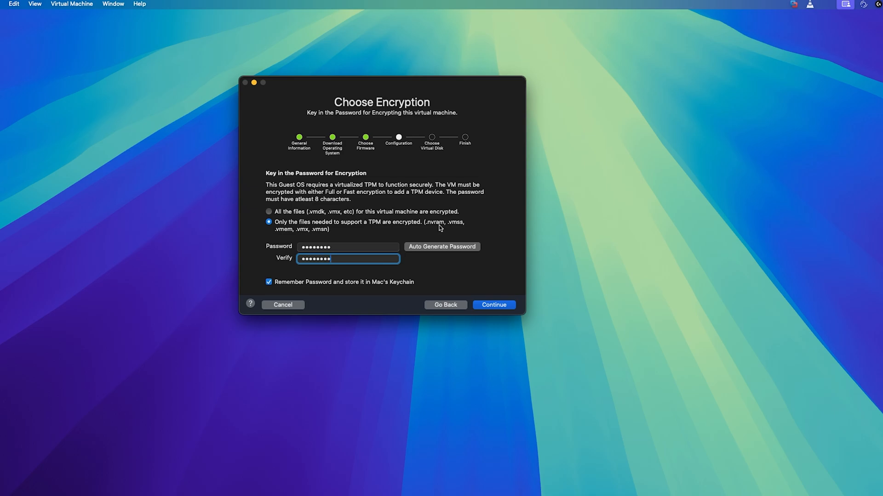
{"action": "left_click", "coordinate": [494, 304]}
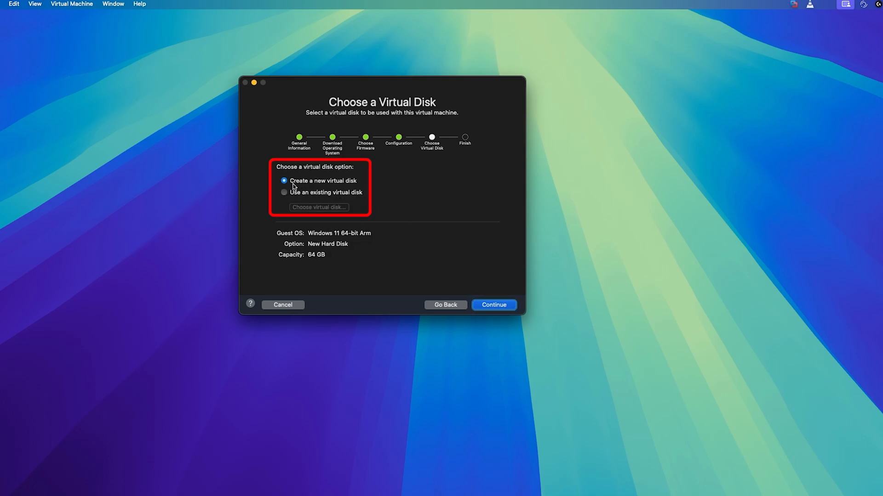
{"action": "mouse_move", "coordinate": [442, 263]}
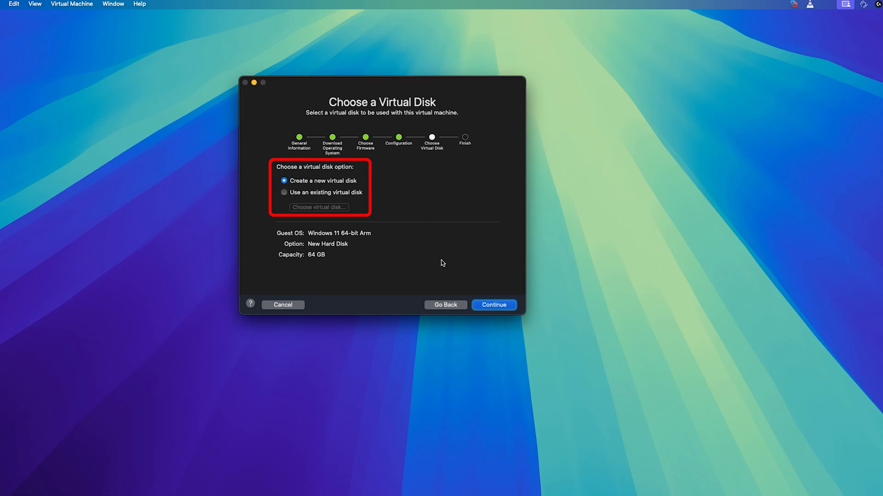
- Keep a new 64 GB virtual disk and finish the wizard, bringing up the save sheet
{"action": "left_click", "coordinate": [494, 304]}
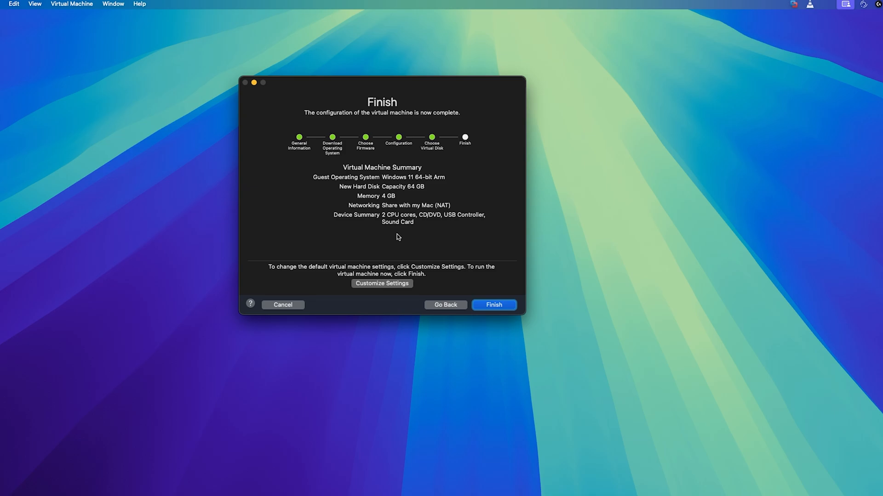
{"action": "left_click", "coordinate": [382, 284]}
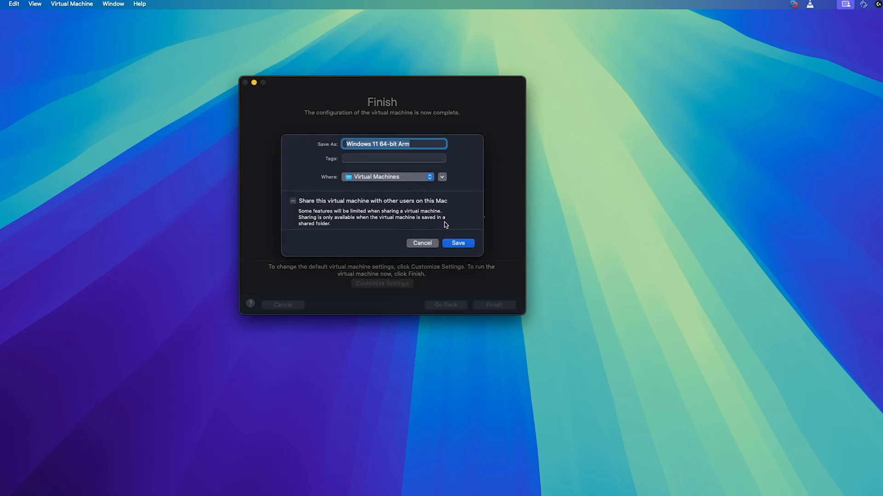
- Save the Windows 11 64-bit Arm VM with 2 processor cores and 8192 MB memory
{"action": "left_click", "coordinate": [458, 243]}
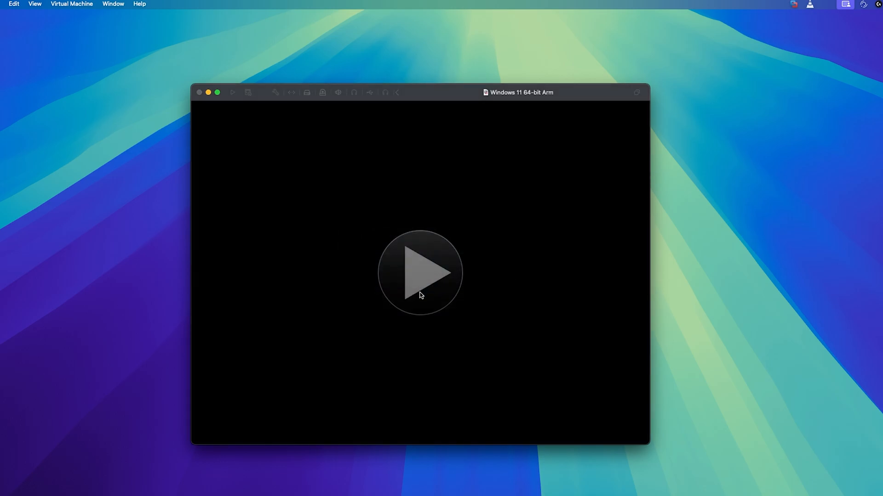
{"action": "left_click", "coordinate": [410, 88]}
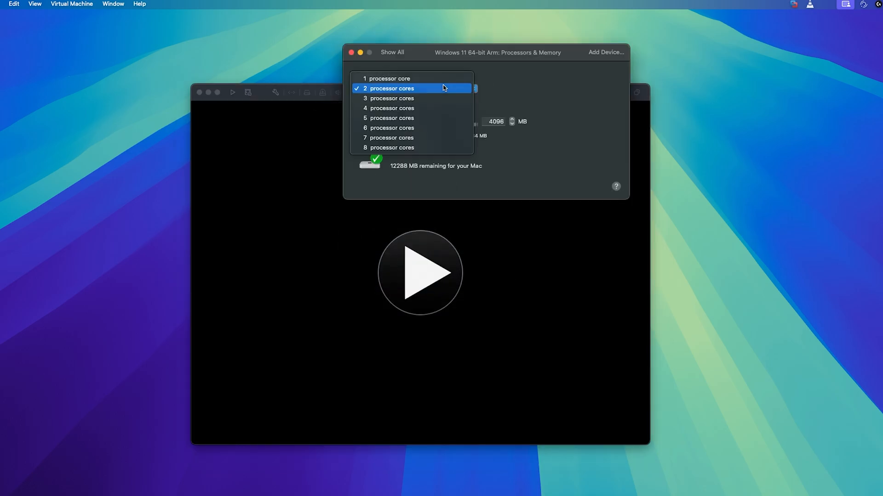
{"action": "left_click", "coordinate": [390, 88]}
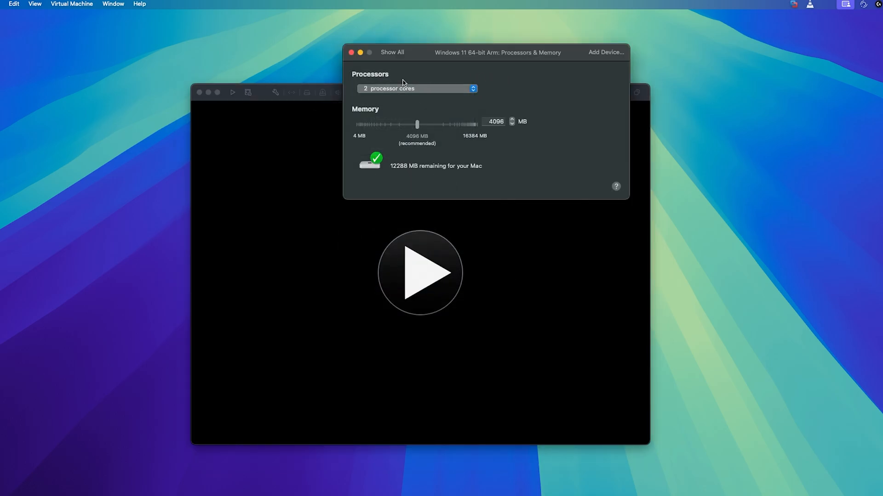
{"action": "left_click_drag", "start_coordinate": [417, 124], "coordinate": [442, 124]}
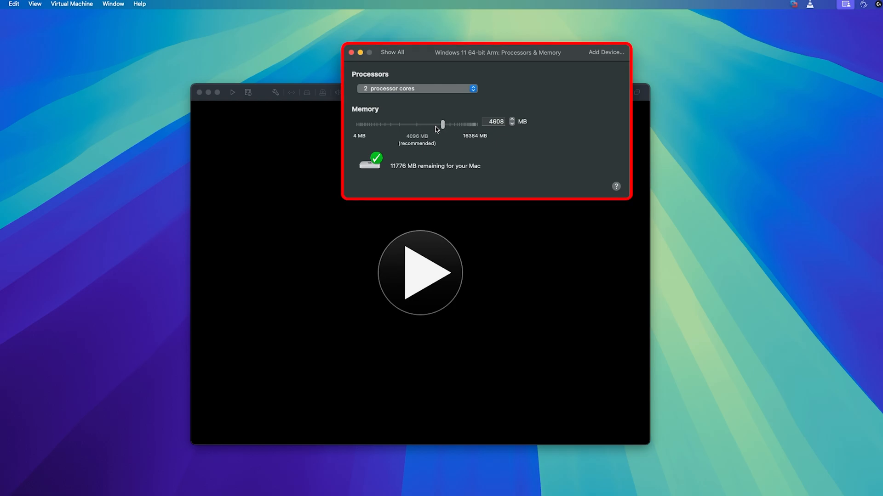
{"action": "mouse_move", "coordinate": [442, 130]}
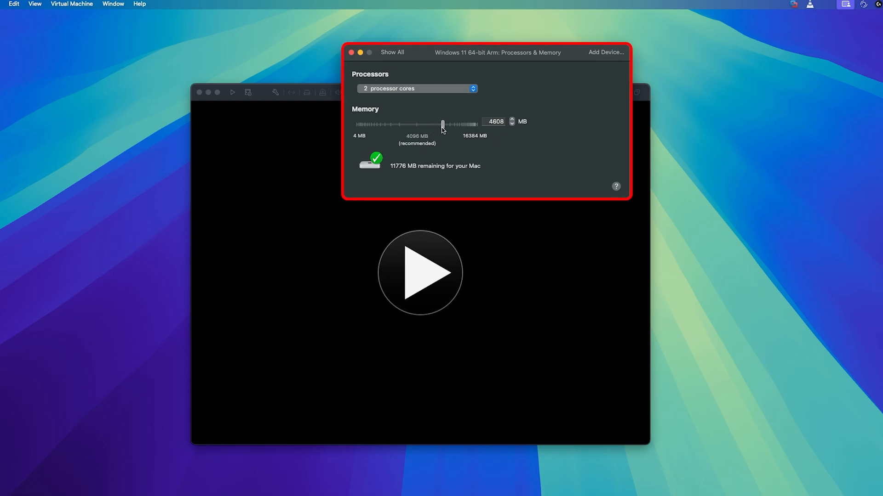
{"action": "left_click_drag", "start_coordinate": [442, 124], "coordinate": [418, 124]}
{"action": "type", "text": "8"}
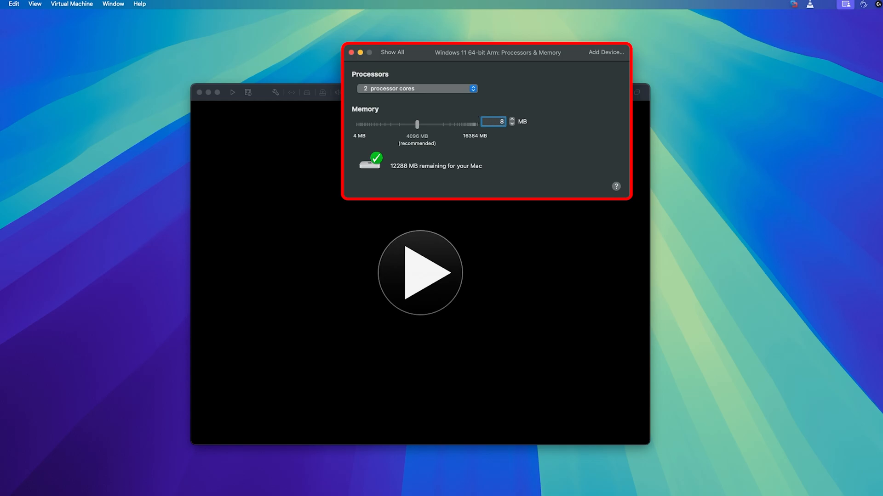
{"action": "type", "text": "192"}
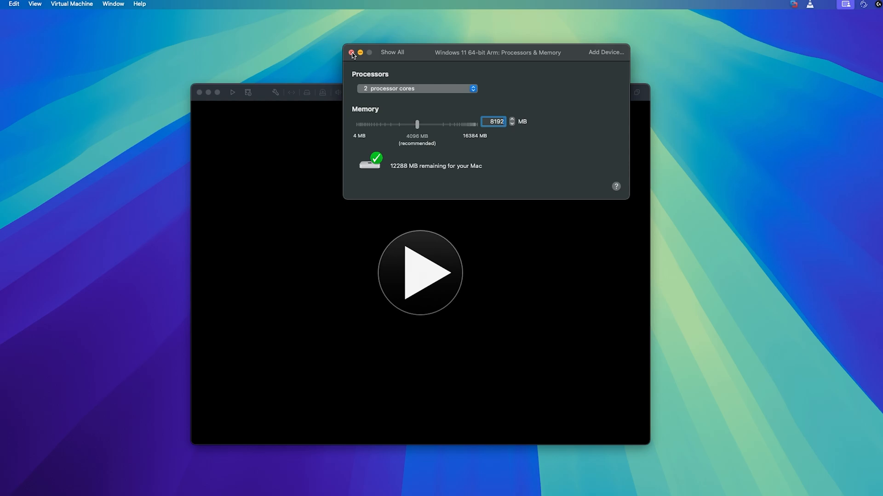
{"action": "left_click", "coordinate": [70, 4]}
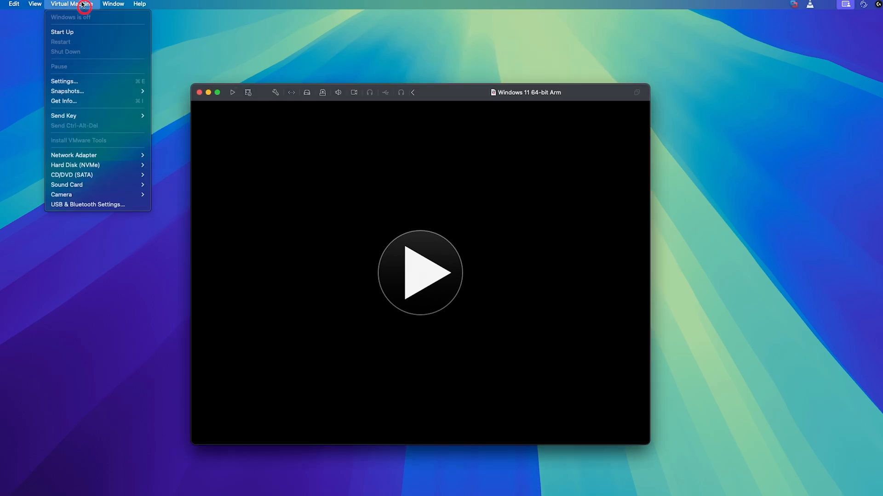
- Review the VM's Display settings and close them
{"action": "left_click", "coordinate": [64, 81]}
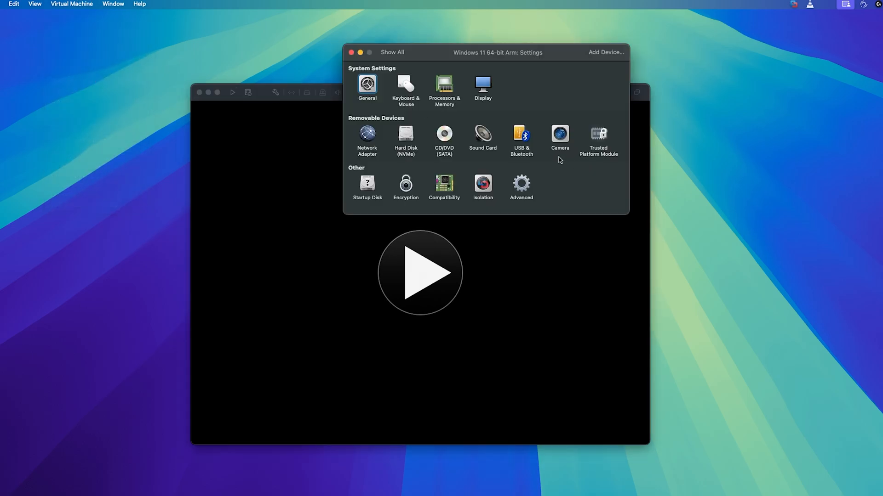
{"action": "left_click", "coordinate": [483, 84]}
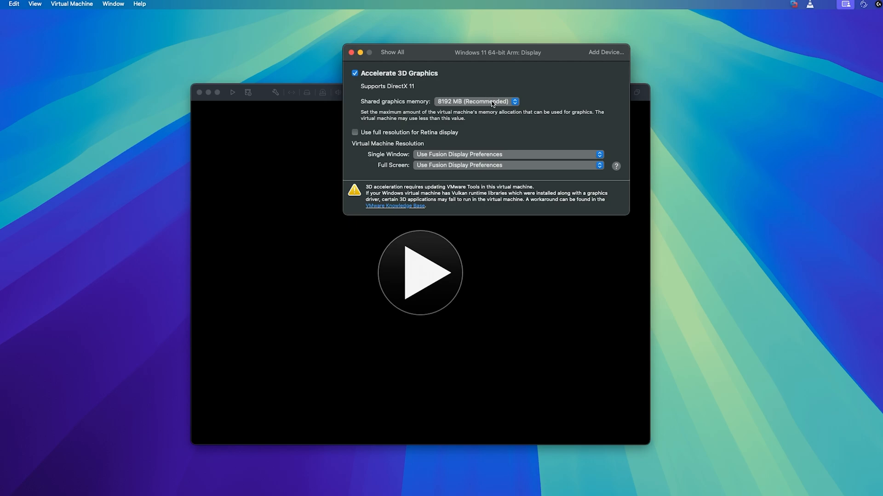
{"action": "left_click", "coordinate": [359, 53]}
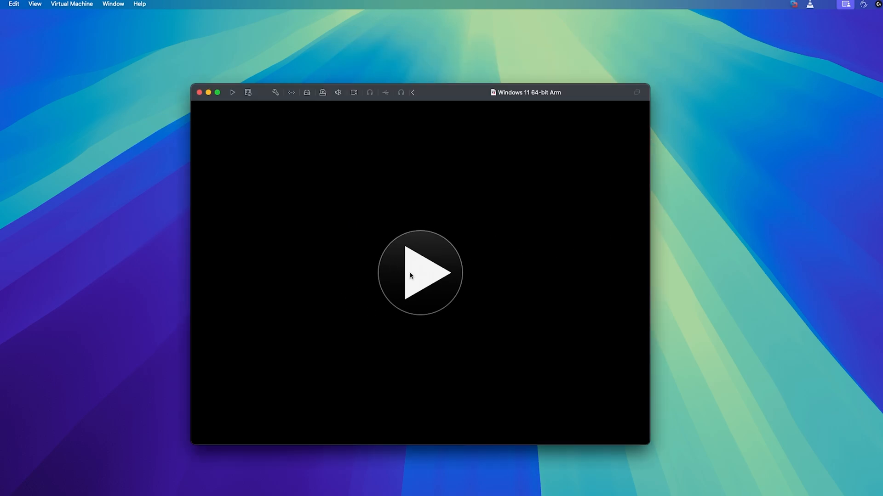
- Power on the Windows 11 VM full screen and accept English (United States) setup language
{"action": "left_click", "coordinate": [419, 274]}
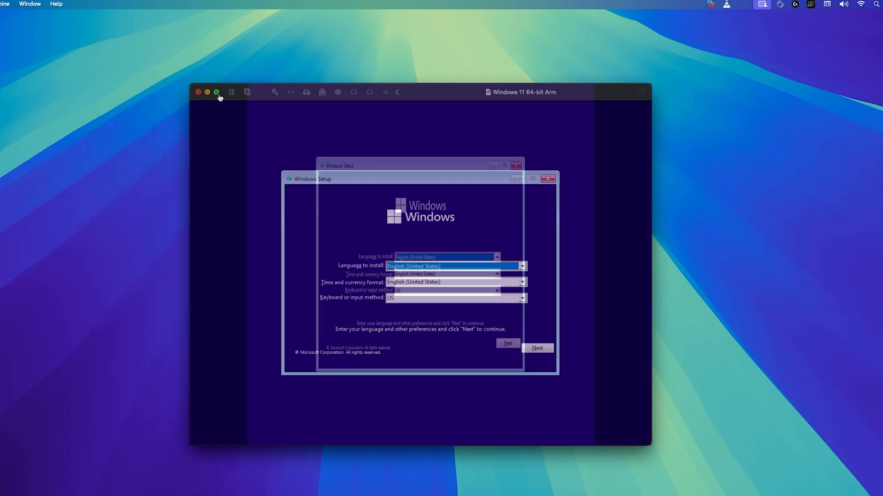
{"action": "left_click", "coordinate": [217, 92]}
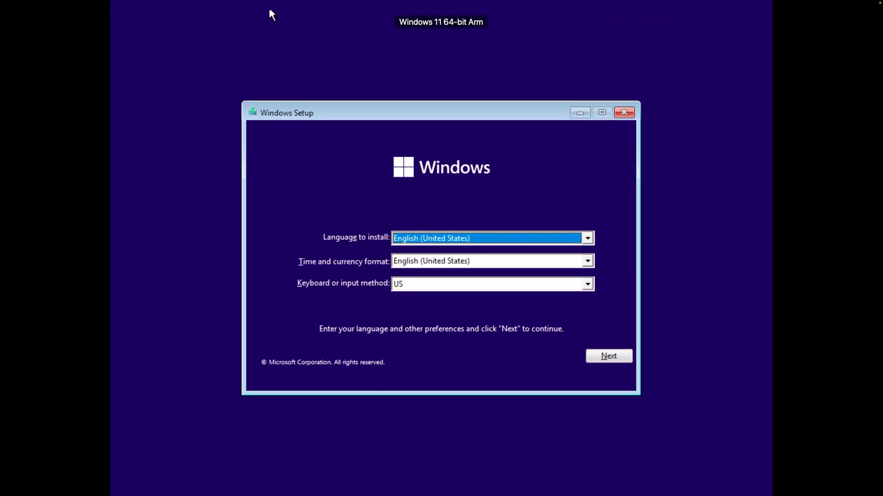
{"action": "mouse_move", "coordinate": [529, 209]}
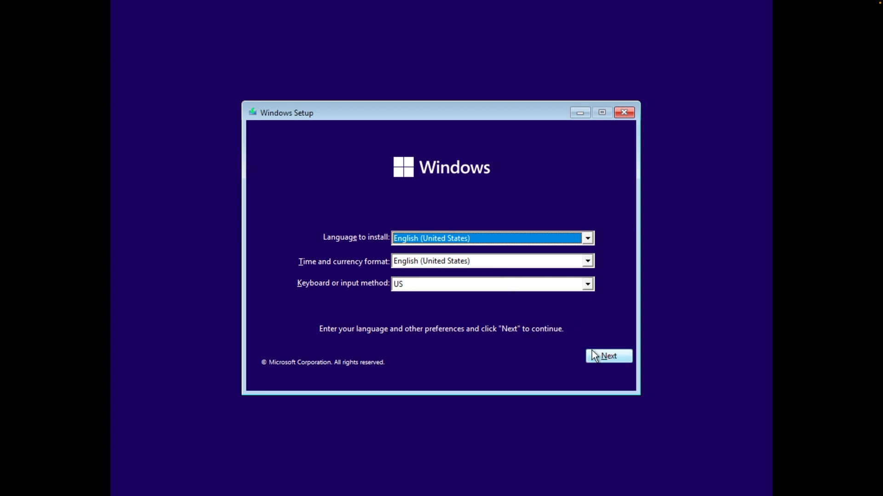
{"action": "left_click", "coordinate": [608, 356]}
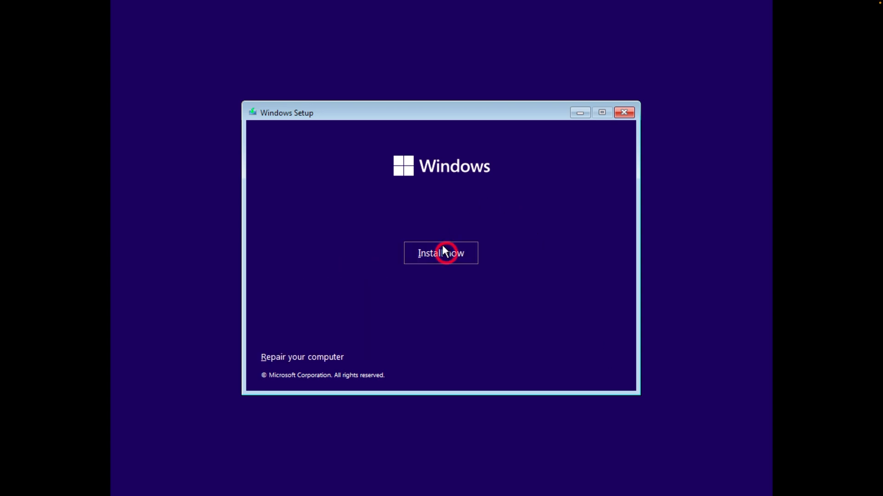
- Begin installation, skip the product key and choose the Windows 11 Pro edition
{"action": "left_click", "coordinate": [441, 253]}
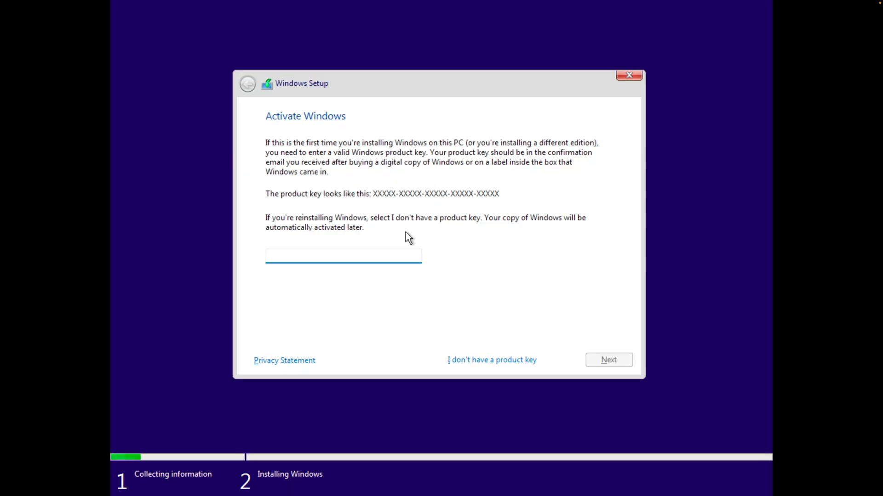
{"action": "left_click", "coordinate": [344, 255]}
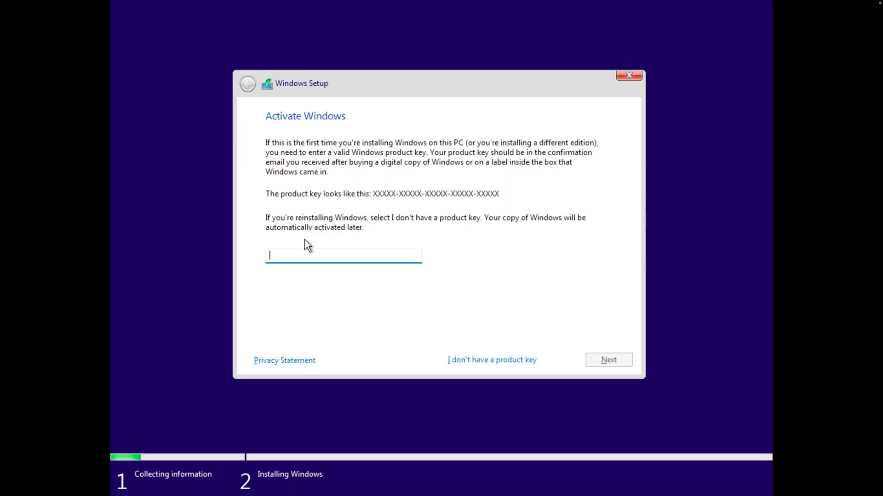
{"action": "left_click", "coordinate": [490, 360]}
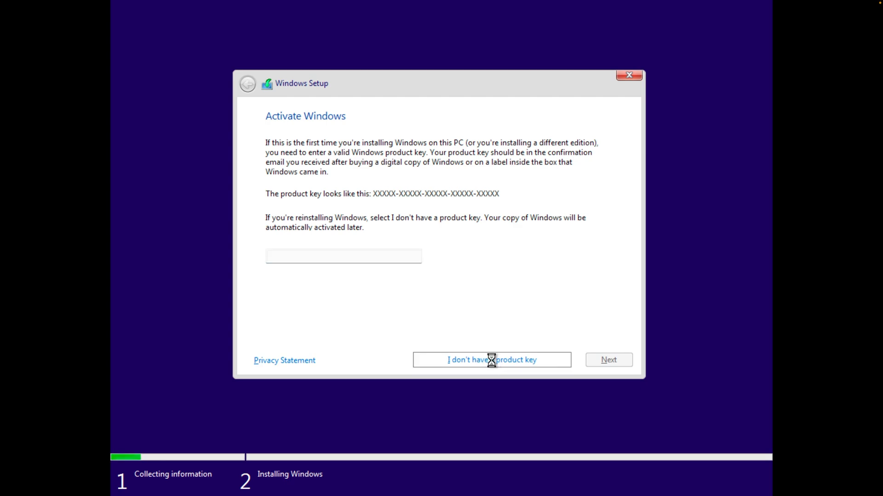
{"action": "left_click", "coordinate": [491, 360]}
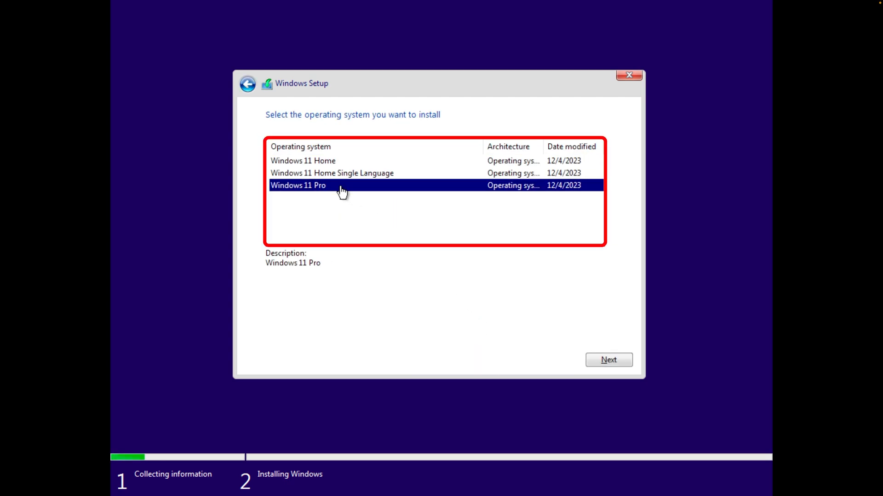
{"action": "mouse_move", "coordinate": [621, 373]}
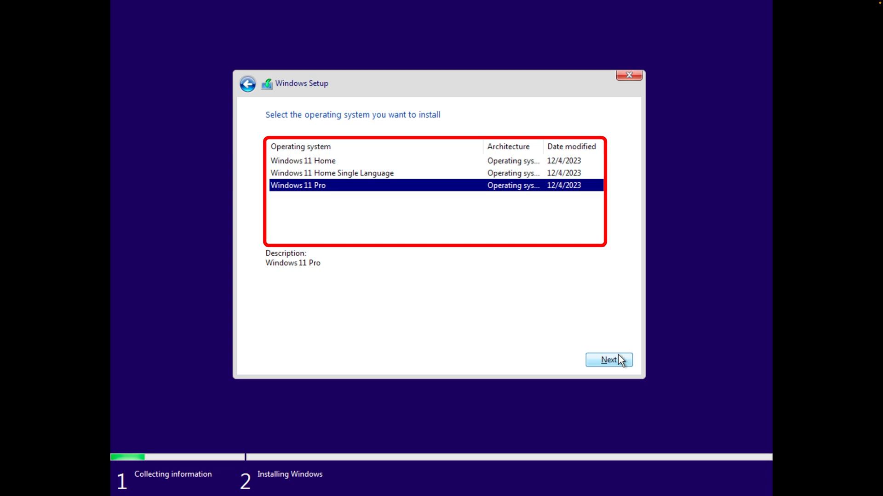
- Accept the license terms and install to Drive 0 Unallocated Space
{"action": "left_click", "coordinate": [609, 360]}
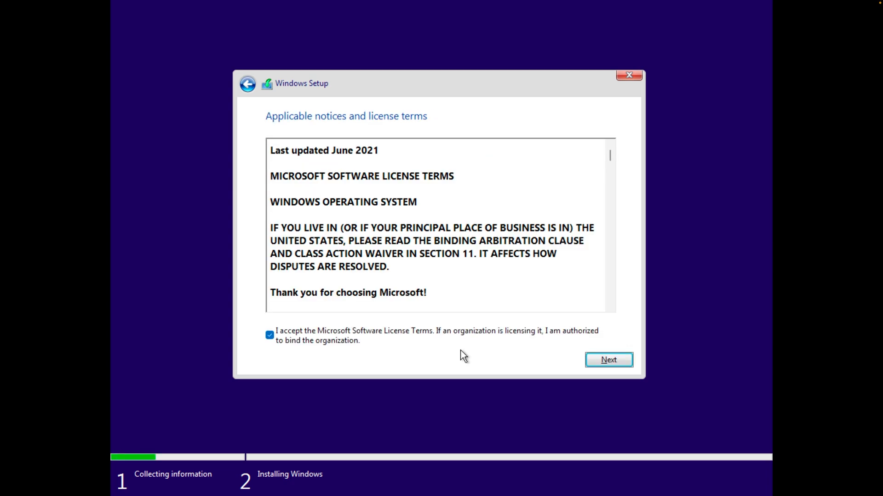
{"action": "mouse_move", "coordinate": [549, 349]}
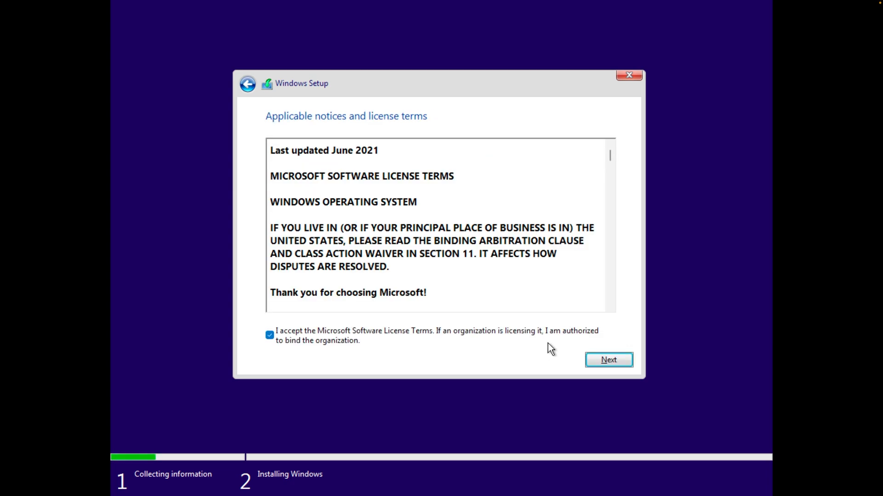
{"action": "left_click", "coordinate": [608, 361]}
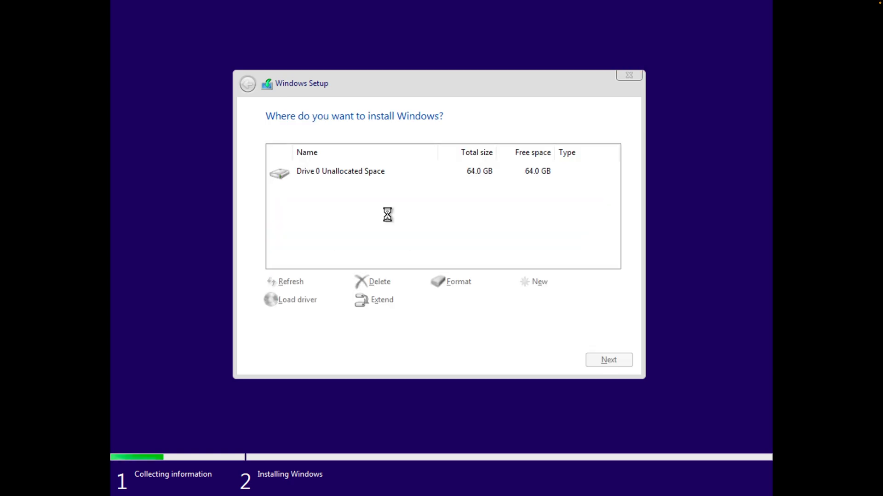
{"action": "left_click", "coordinate": [609, 360]}
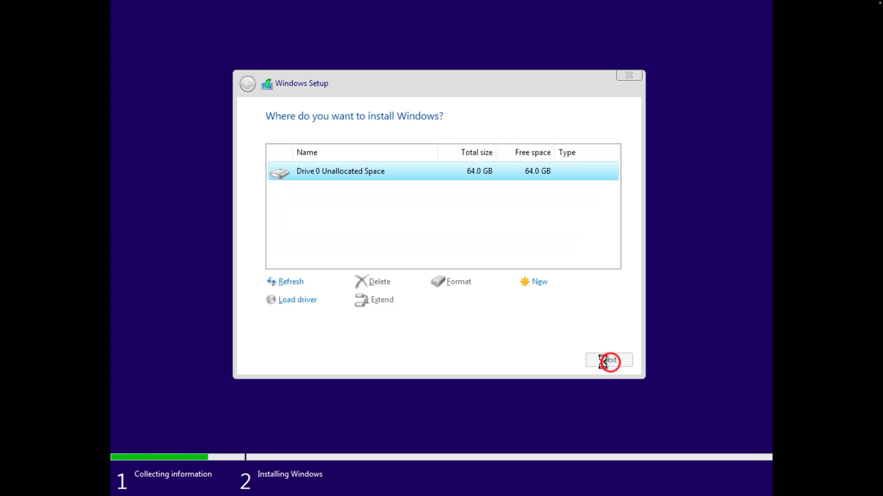
{"action": "left_click", "coordinate": [609, 361]}
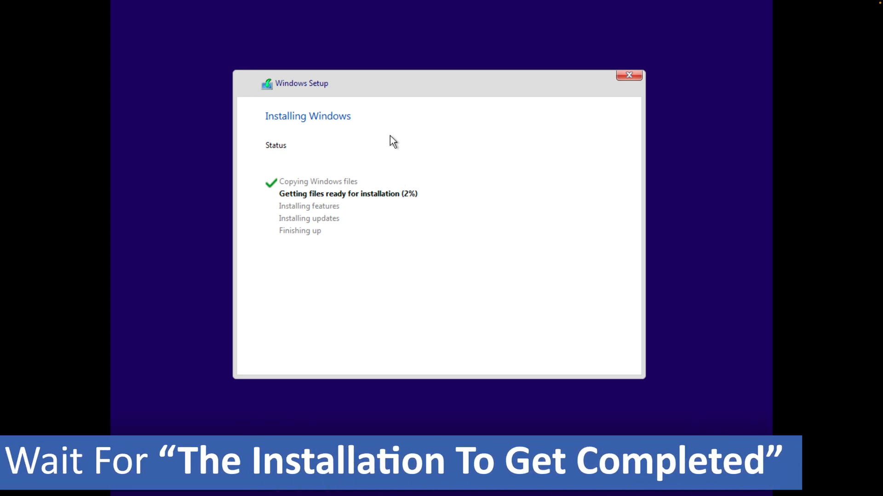
{"action": "mouse_move", "coordinate": [112, 87]}
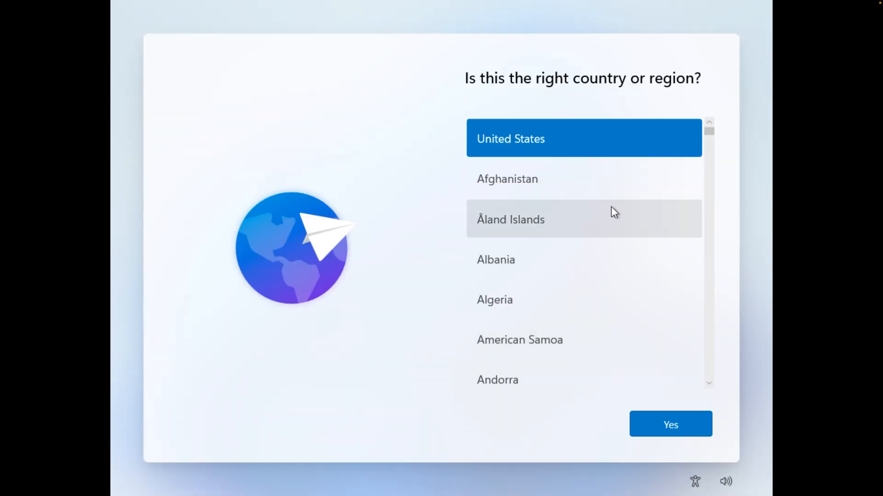
{"action": "mouse_move", "coordinate": [737, 117]}
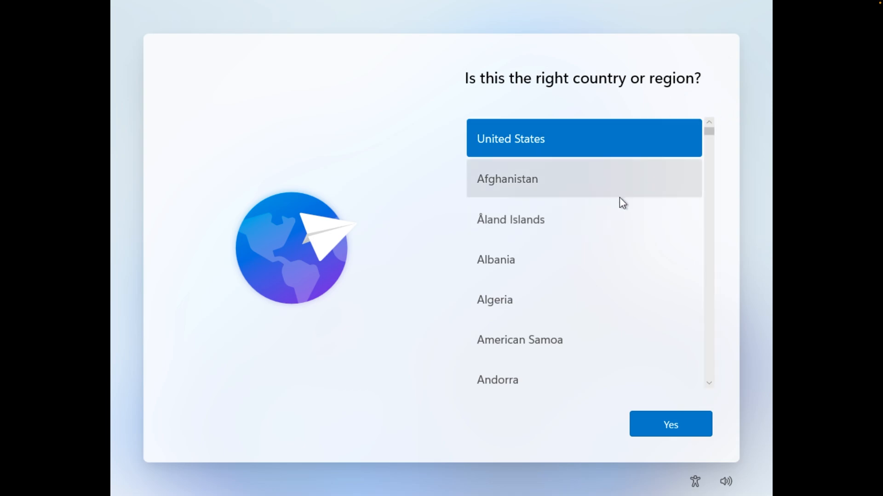
{"action": "mouse_move", "coordinate": [624, 223]}
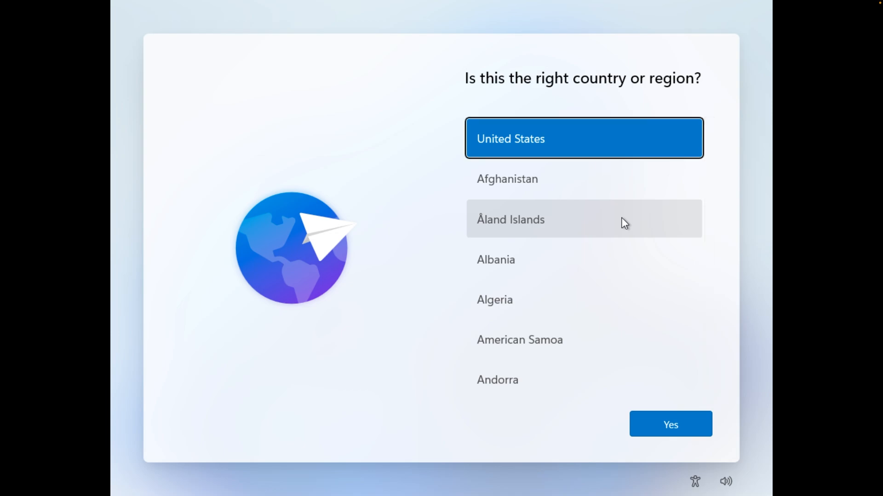
- Choose India as region and English (India) keyboard, skipping a second layout
{"action": "scroll", "scroll_direction": "down", "scroll_amount": 3}
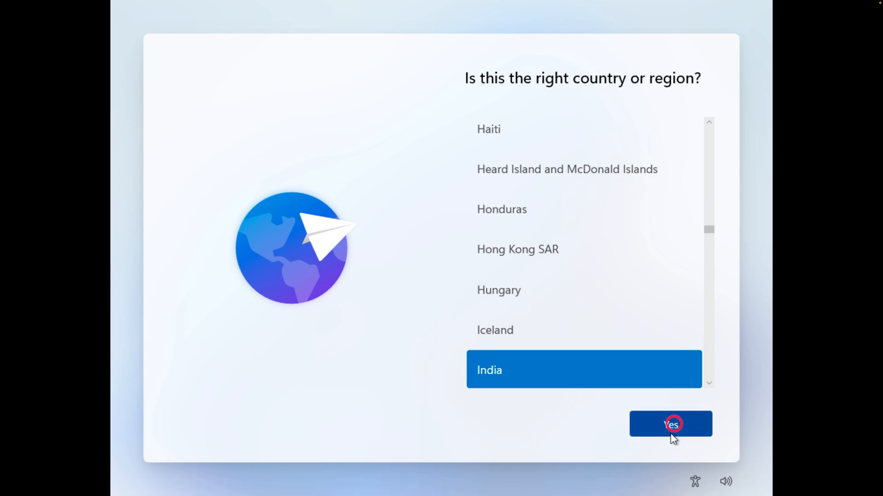
{"action": "left_click", "coordinate": [671, 423]}
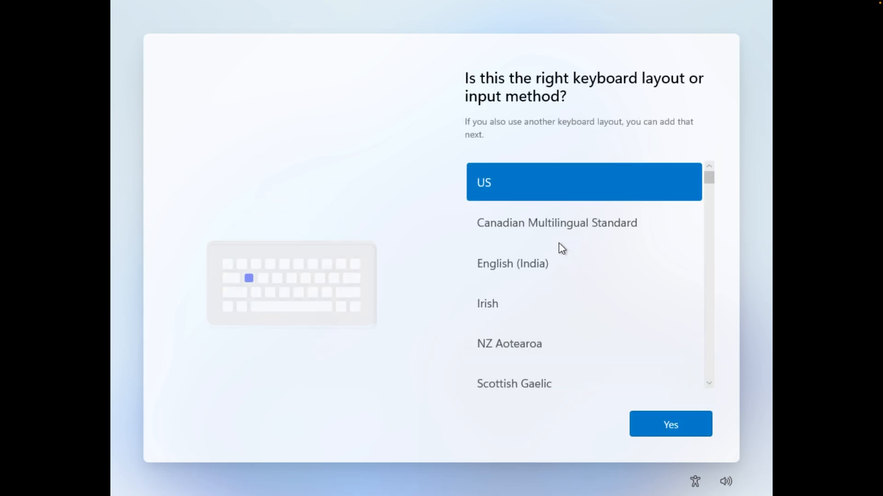
{"action": "left_click", "coordinate": [513, 263]}
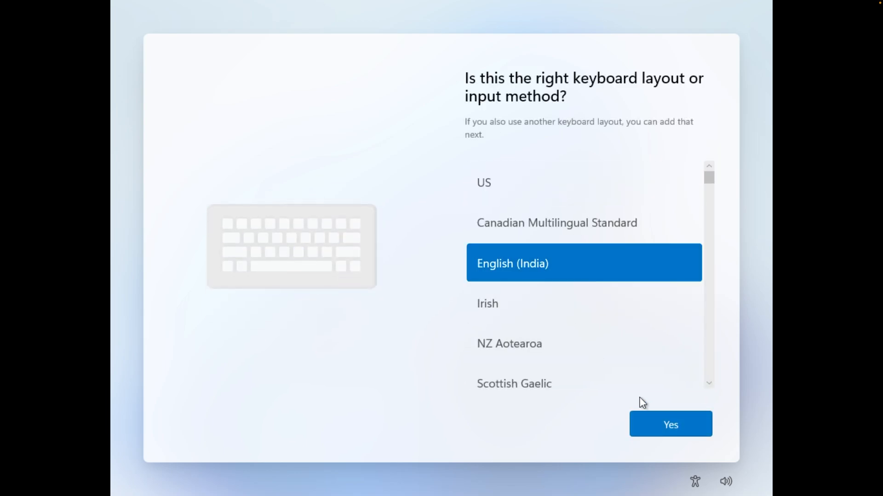
{"action": "left_click", "coordinate": [671, 425]}
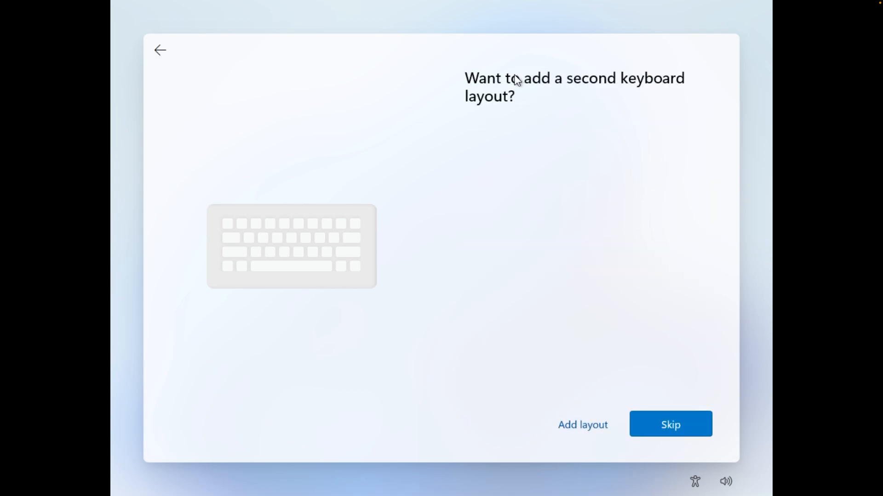
{"action": "mouse_move", "coordinate": [527, 169]}
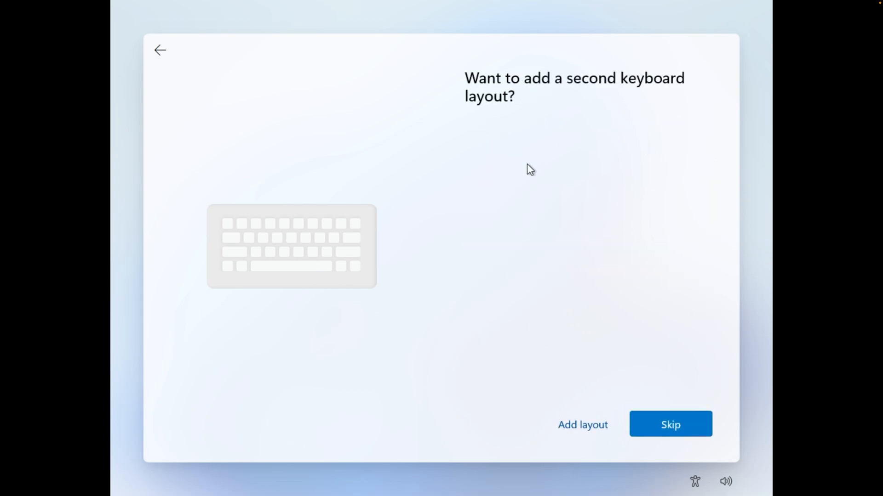
{"action": "left_click", "coordinate": [670, 424]}
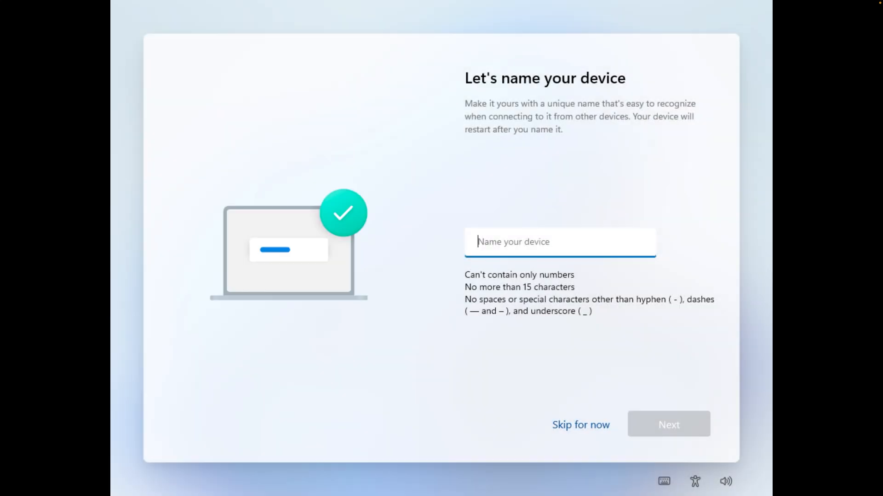
- Name the device Win-11-Mac, correcting spaces to hyphens, and continue
{"action": "type", "text": "Win 11"}
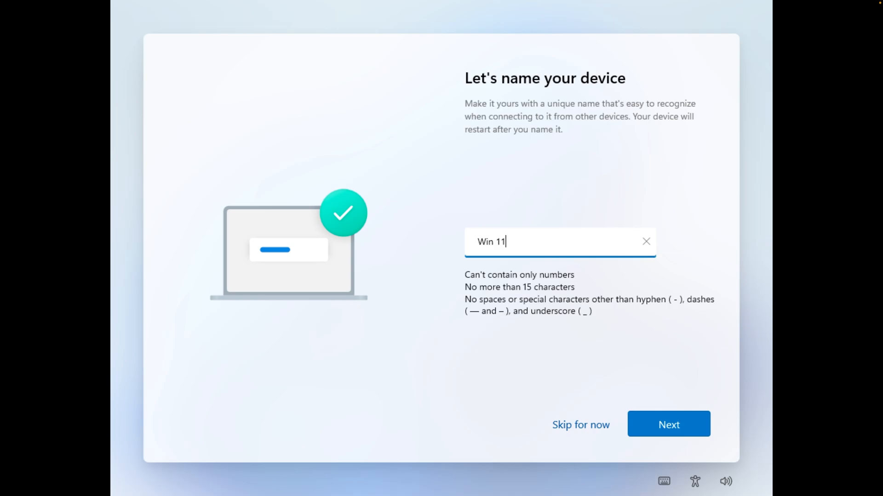
{"action": "type", "text": "Mac"}
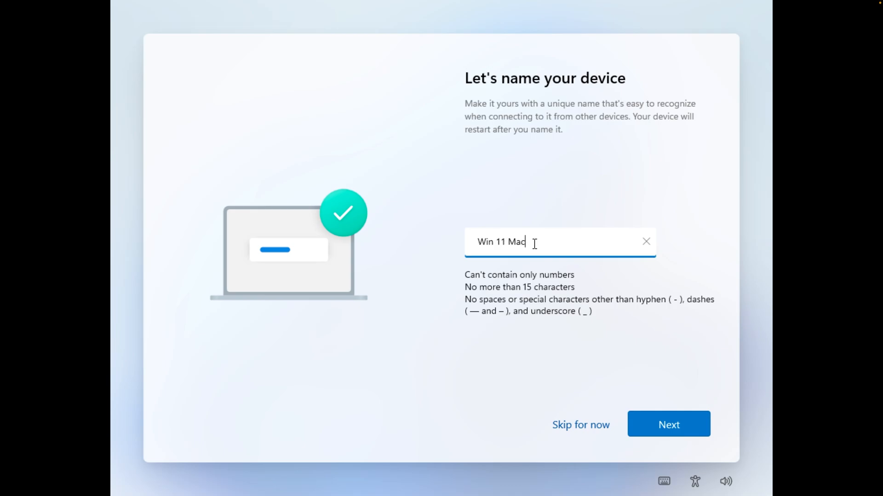
{"action": "left_click", "coordinate": [667, 434]}
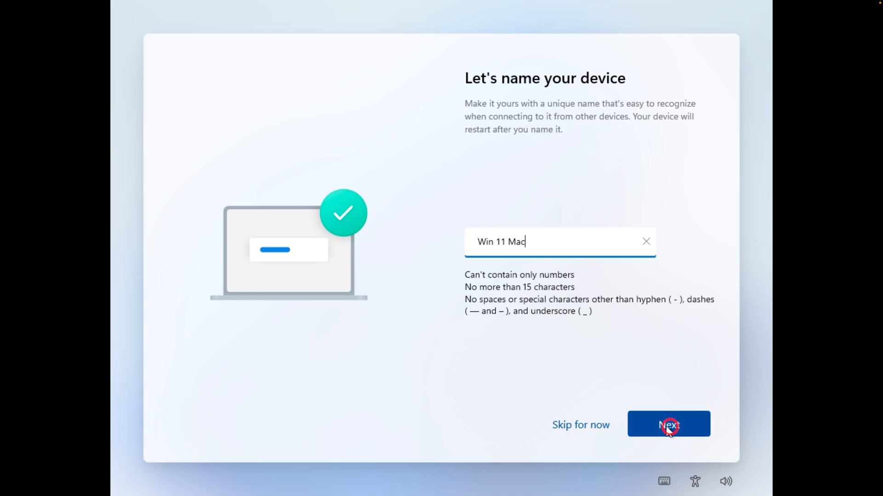
{"action": "left_click", "coordinate": [668, 424]}
{"action": "type", "text": "-11-"}
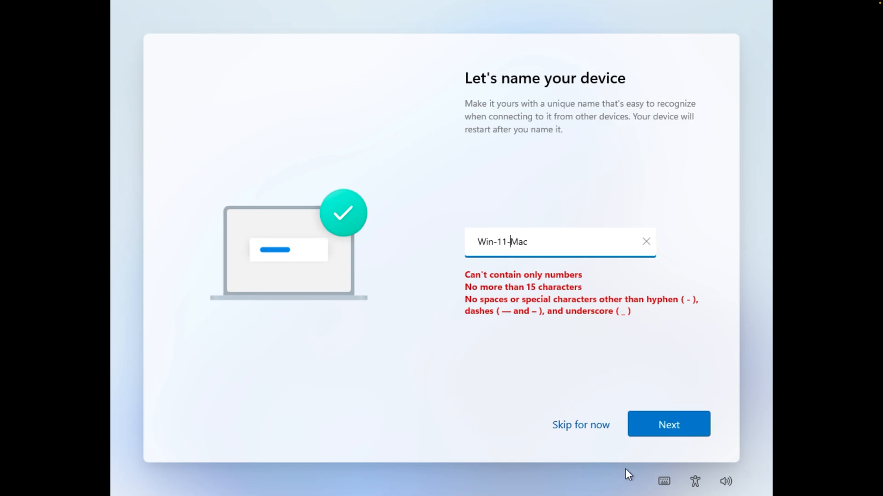
{"action": "left_click", "coordinate": [668, 424]}
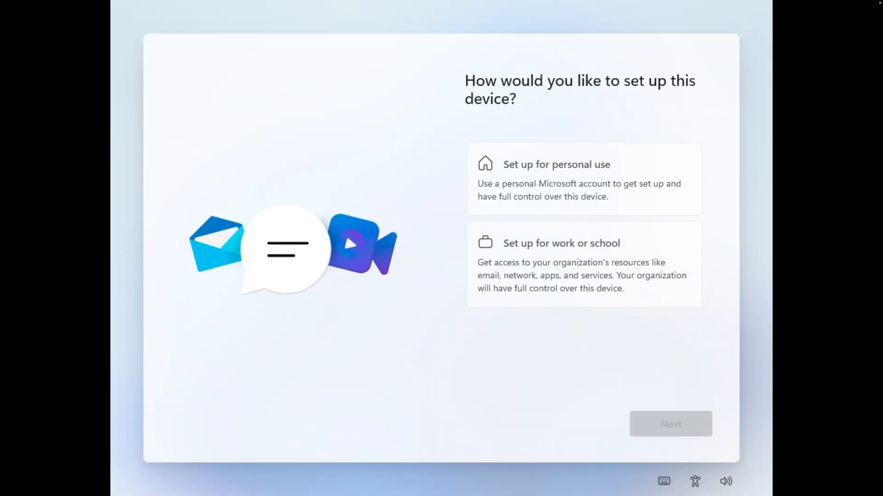
{"action": "mouse_move", "coordinate": [638, 118]}
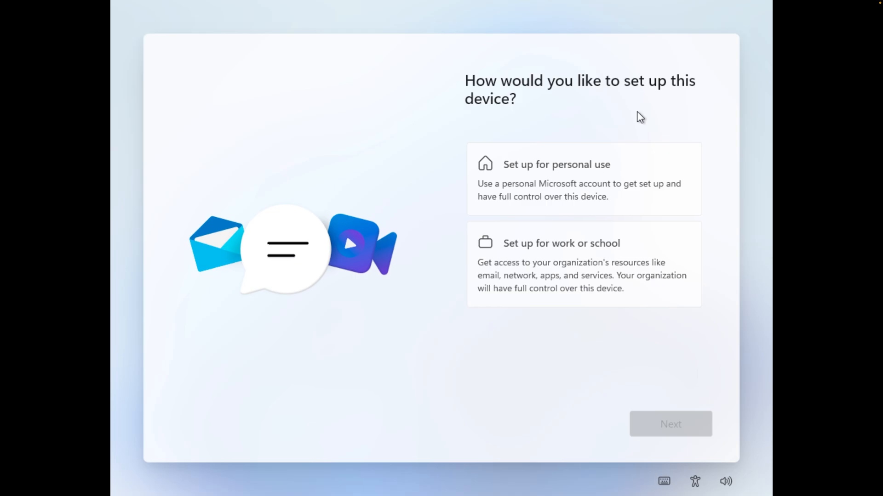
{"action": "mouse_move", "coordinate": [600, 121]}
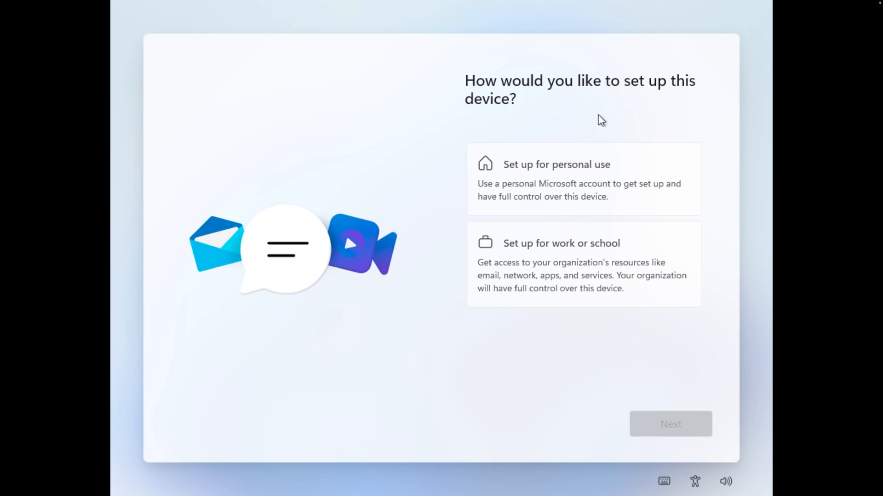
- Choose 'Set up for personal use' and continue to Microsoft account sign-in
{"action": "left_click", "coordinate": [576, 187]}
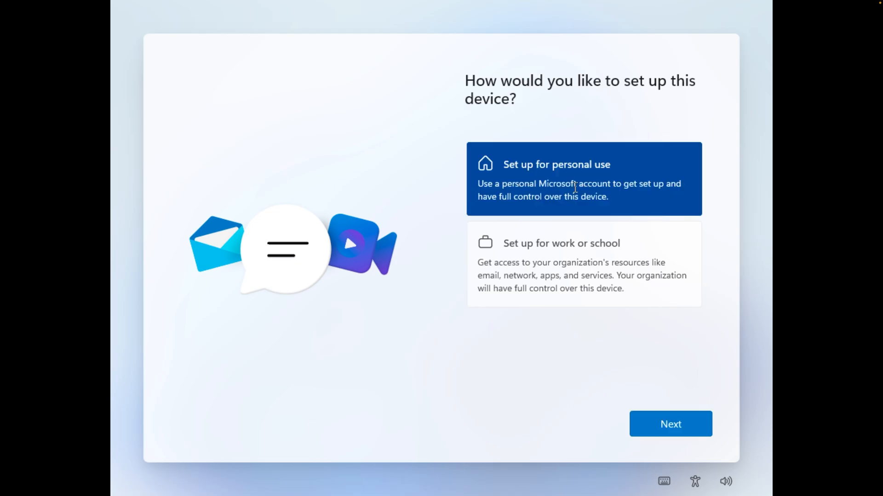
{"action": "mouse_move", "coordinate": [706, 328]}
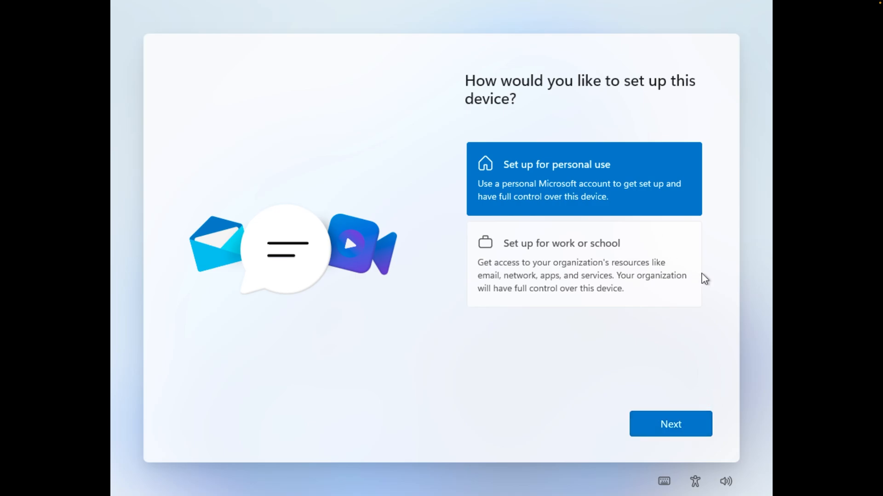
{"action": "mouse_move", "coordinate": [599, 296]}
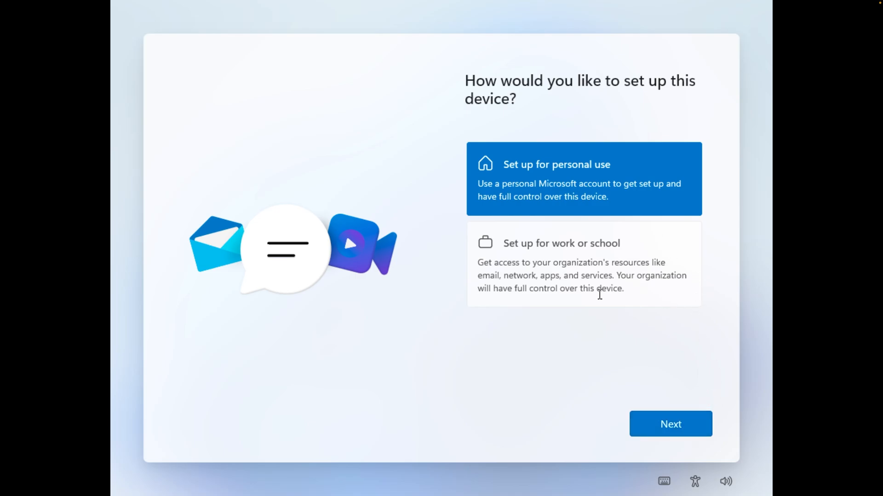
{"action": "left_click", "coordinate": [670, 424]}
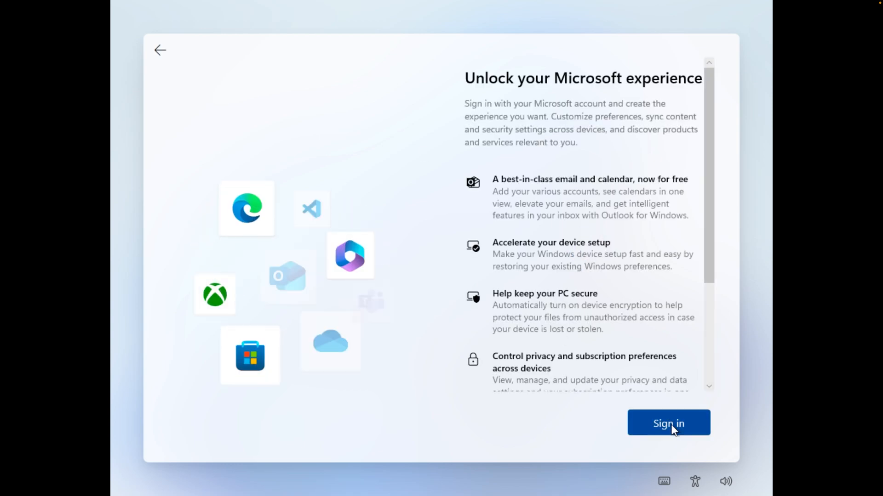
- Sign in with the Microsoft account email and password
{"action": "left_click", "coordinate": [669, 423]}
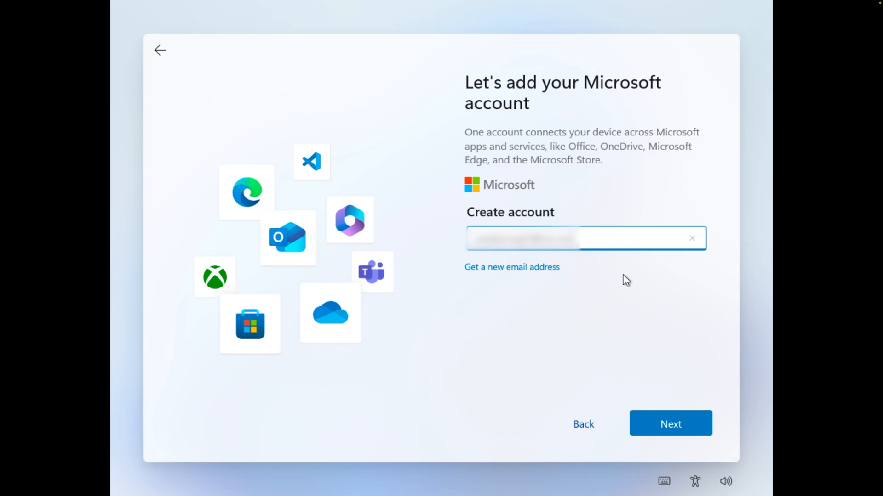
{"action": "left_click", "coordinate": [670, 423]}
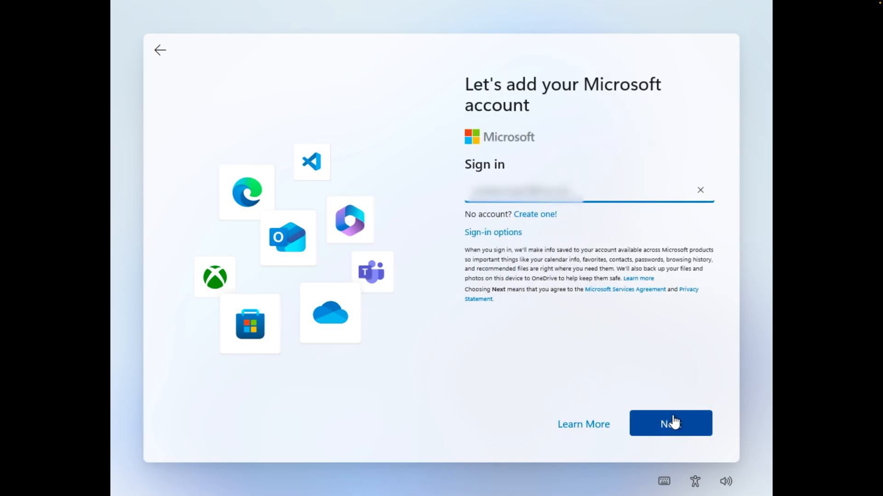
{"action": "left_click", "coordinate": [671, 423]}
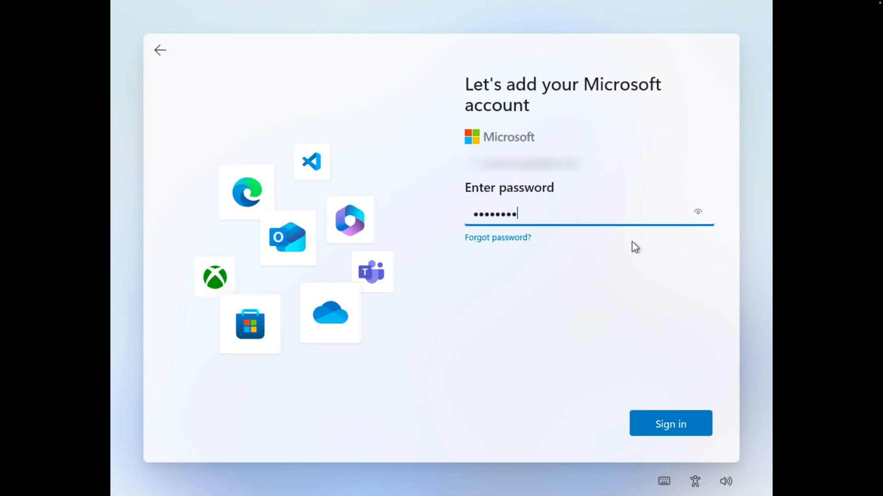
{"action": "left_click", "coordinate": [670, 422]}
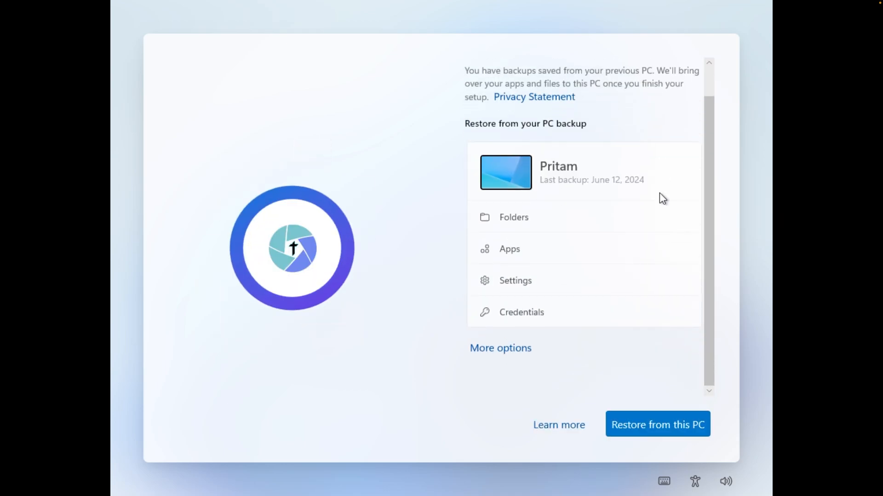
{"action": "mouse_move", "coordinate": [699, 313]}
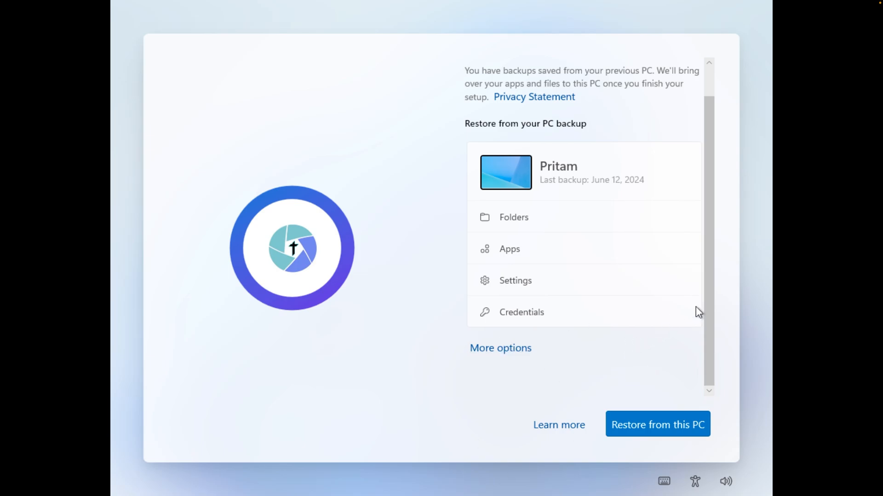
{"action": "mouse_move", "coordinate": [498, 356]}
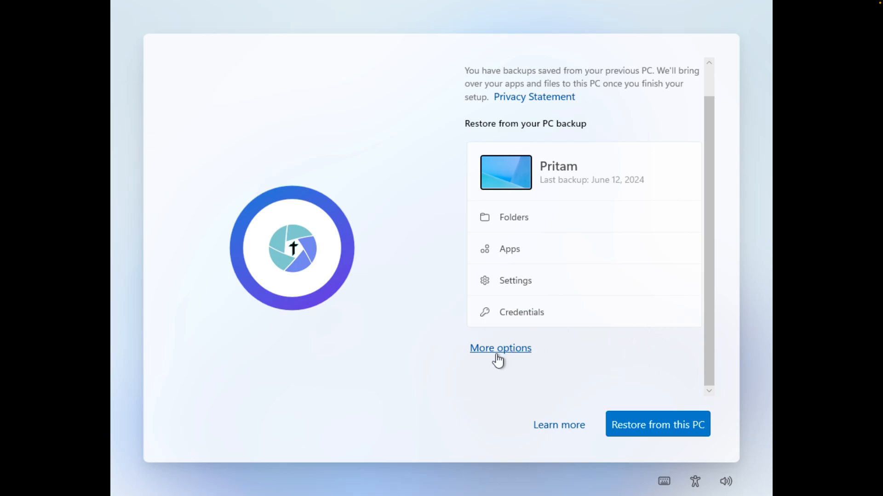
- Skip restoring the backup, set up as a new PC, and create a four-digit PIN
{"action": "left_click", "coordinate": [500, 348]}
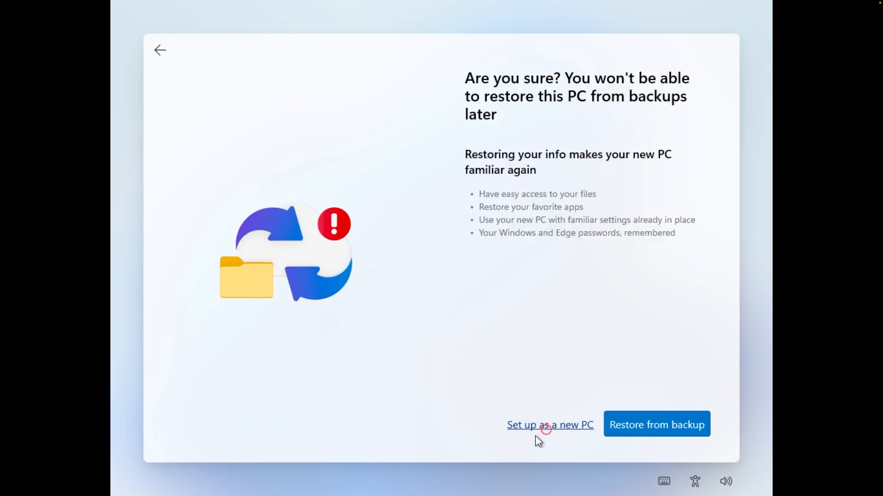
{"action": "left_click", "coordinate": [549, 425]}
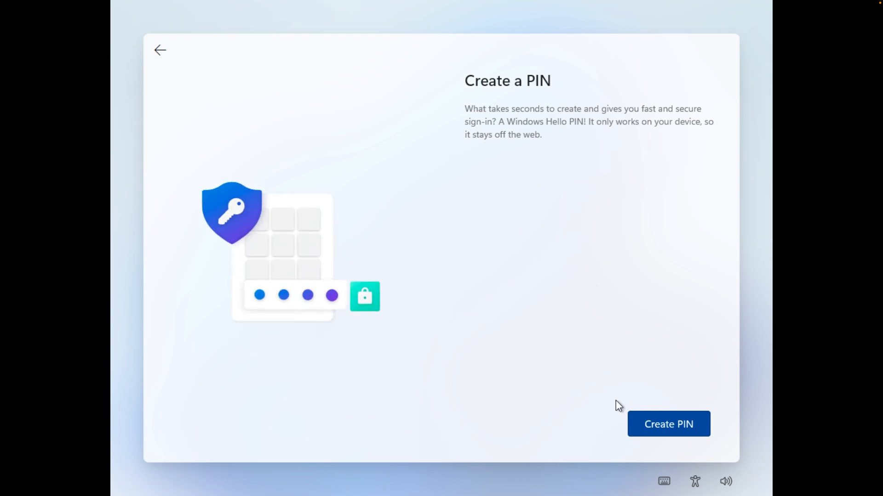
{"action": "left_click", "coordinate": [668, 424]}
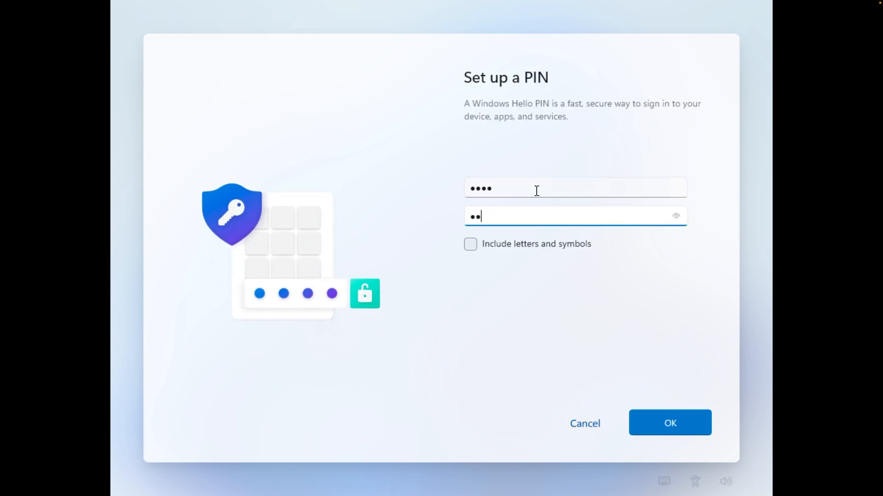
{"action": "left_click", "coordinate": [670, 422]}
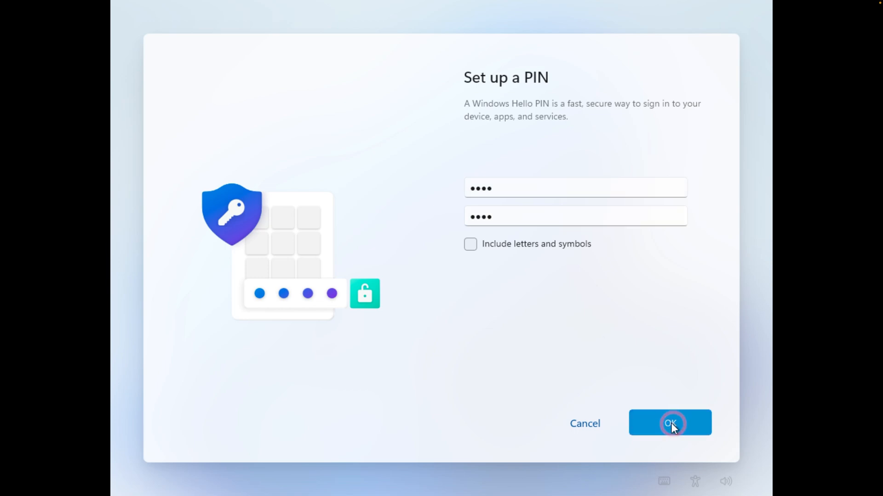
{"action": "left_click", "coordinate": [670, 423]}
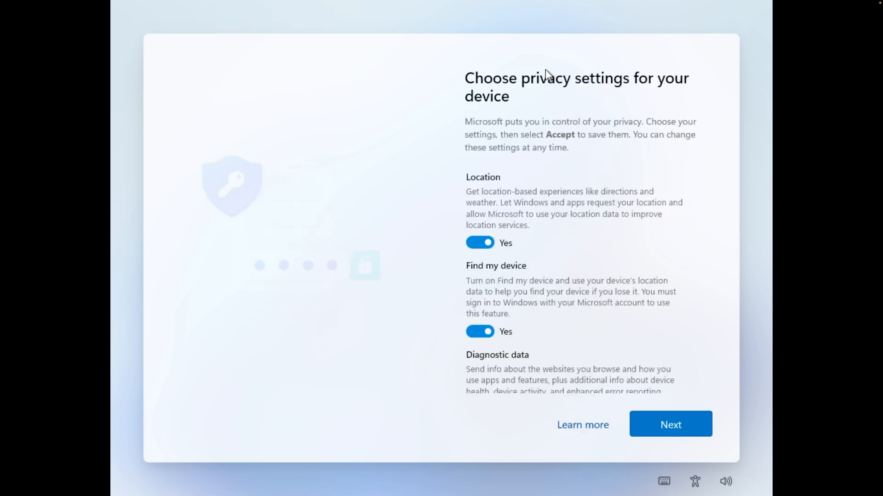
- Review the privacy settings with Find my device off and diagnostics Required only, then accept
{"action": "scroll", "scroll_direction": "down", "scroll_amount": 3}
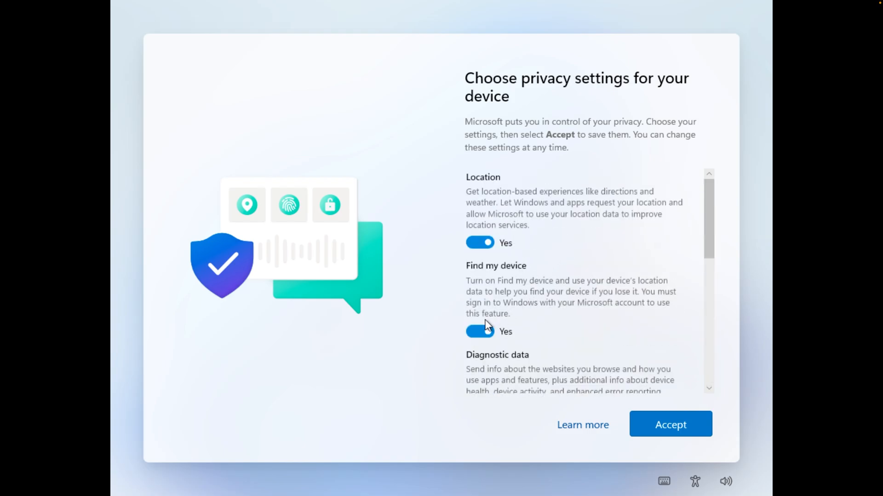
{"action": "scroll", "scroll_direction": "down", "scroll_amount": 3}
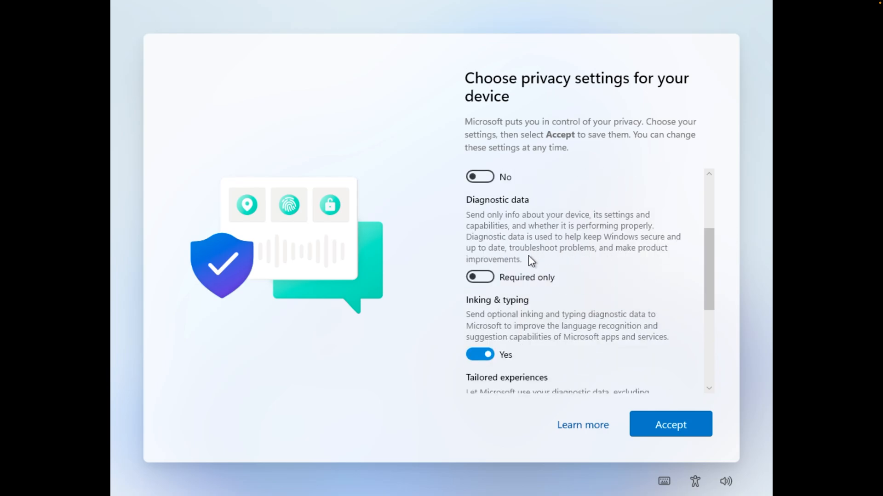
{"action": "scroll", "scroll_direction": "down", "scroll_amount": 3}
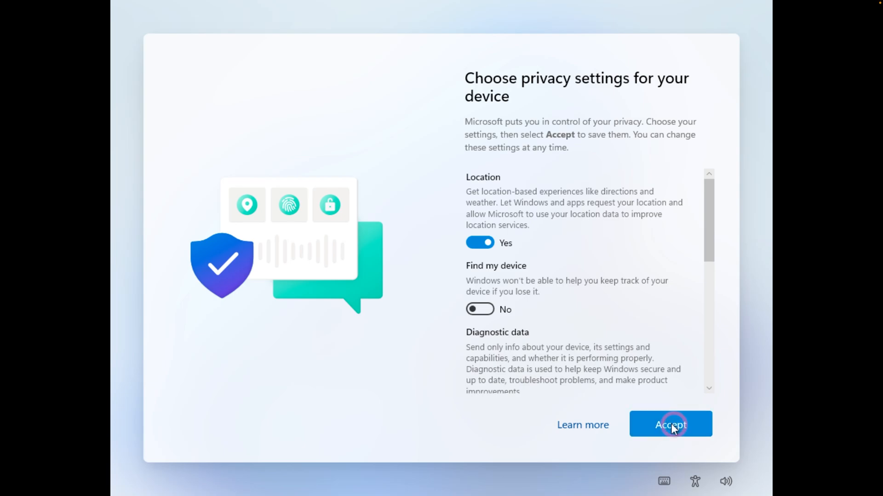
{"action": "left_click", "coordinate": [670, 424]}
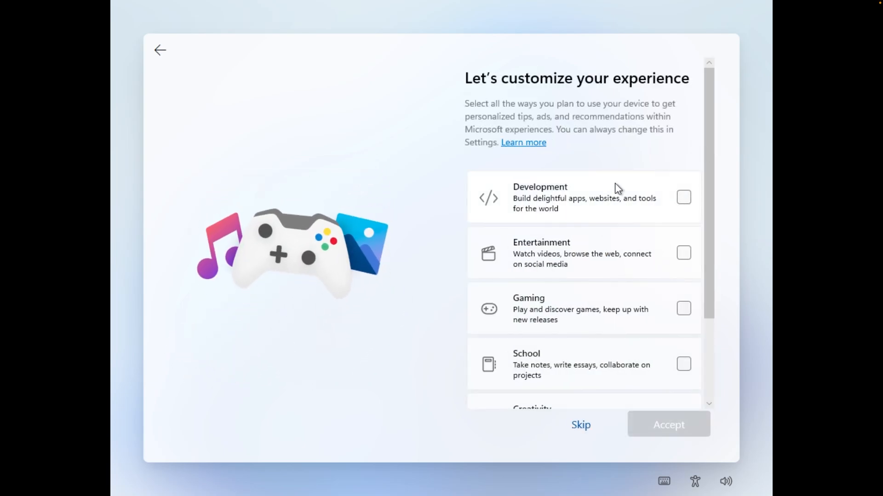
{"action": "mouse_move", "coordinate": [646, 176]}
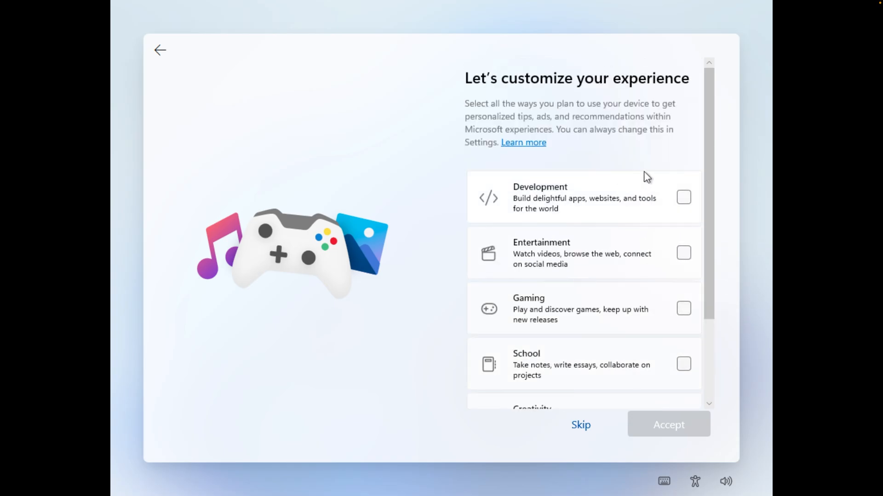
- Mark School and Creativity as planned uses and accept
{"action": "left_click", "coordinate": [684, 197]}
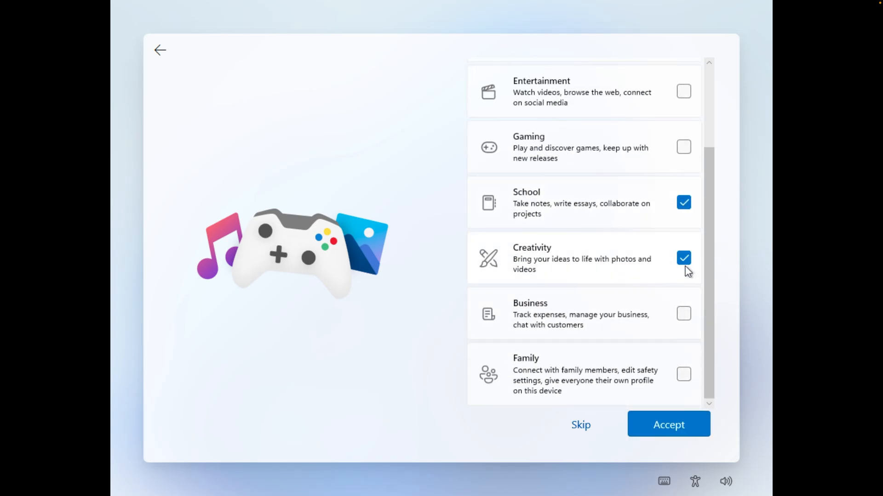
{"action": "left_click", "coordinate": [669, 425]}
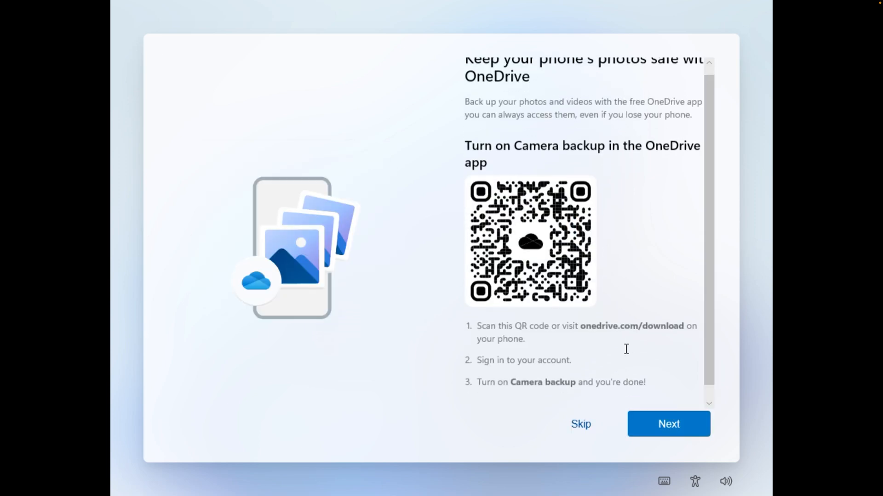
- Skip OneDrive photo backup and decline Edge browsing data import, finishing at the desktop
{"action": "scroll", "scroll_direction": "up", "scroll_amount": 3}
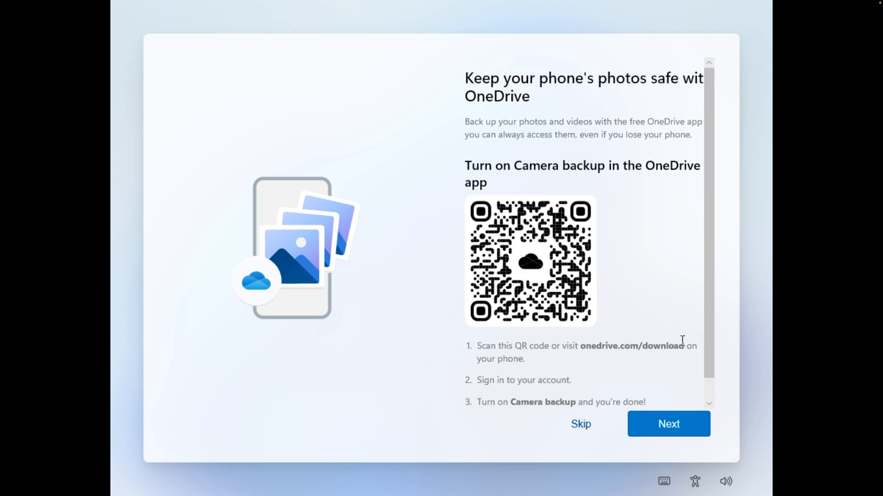
{"action": "left_click", "coordinate": [669, 424]}
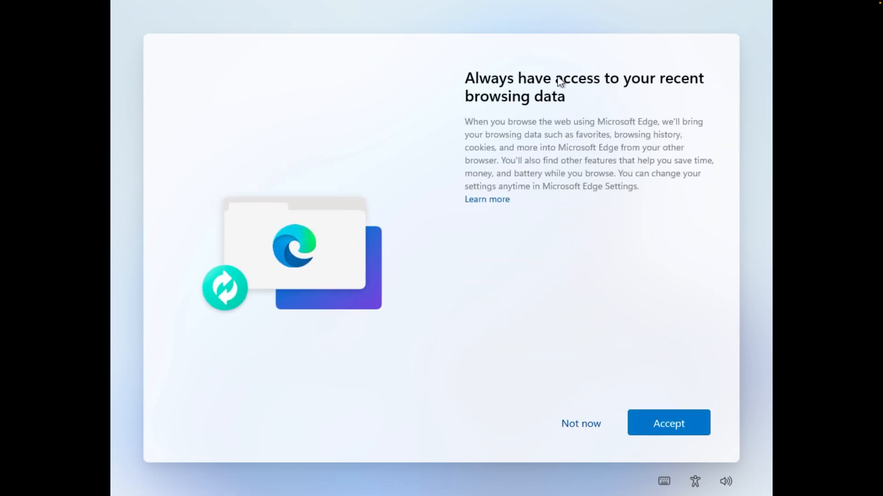
{"action": "mouse_move", "coordinate": [581, 423]}
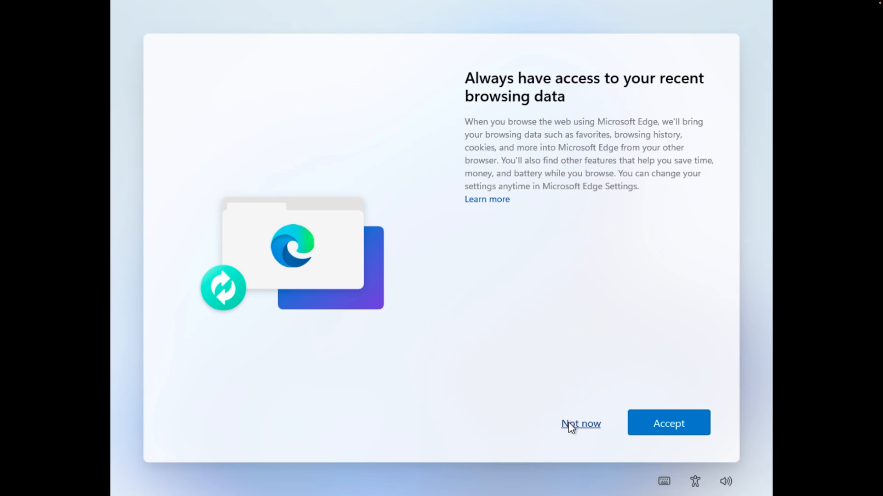
{"action": "left_click", "coordinate": [580, 423]}
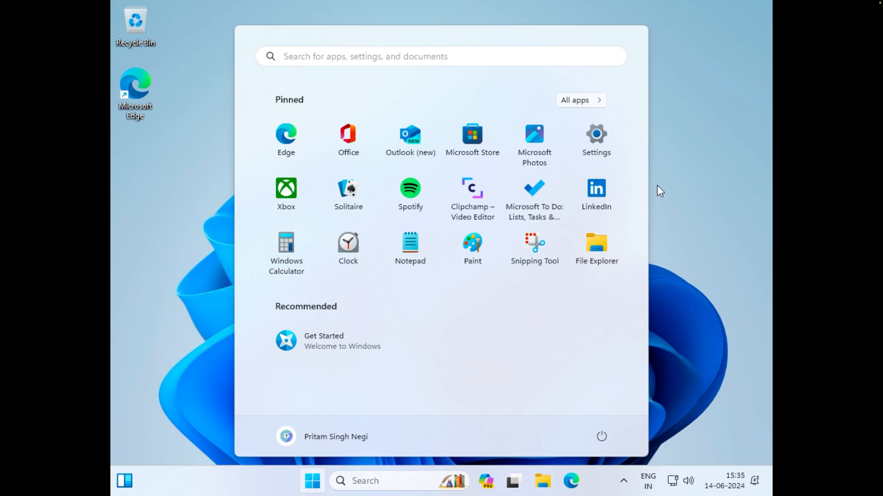
{"action": "mouse_move", "coordinate": [642, 173]}
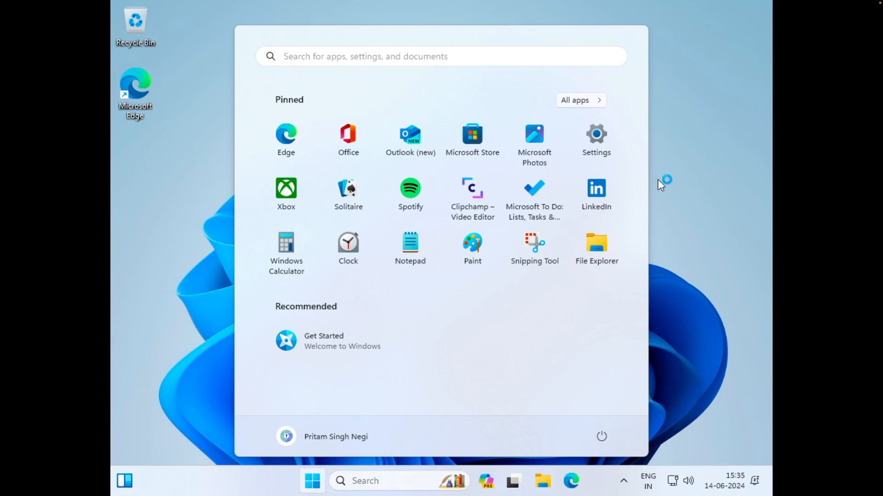
{"action": "mouse_move", "coordinate": [609, 138]}
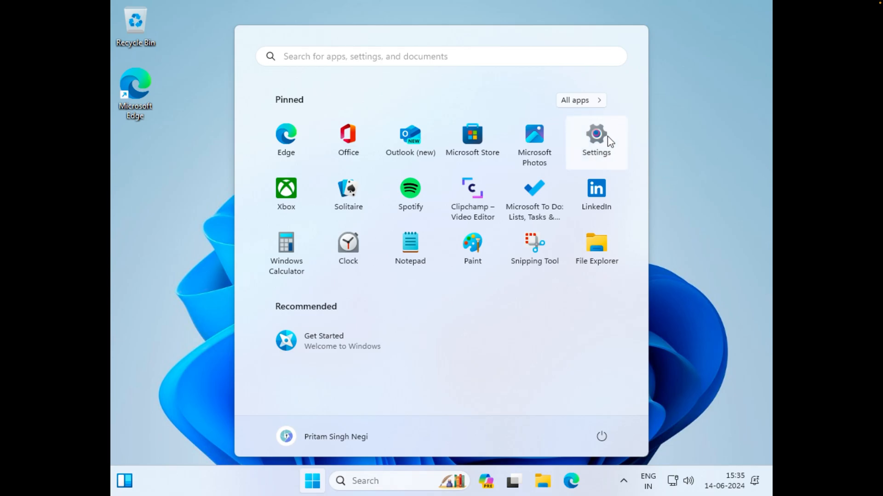
- Launch the Settings app from the Start menu's pinned apps
{"action": "left_click", "coordinate": [595, 134]}
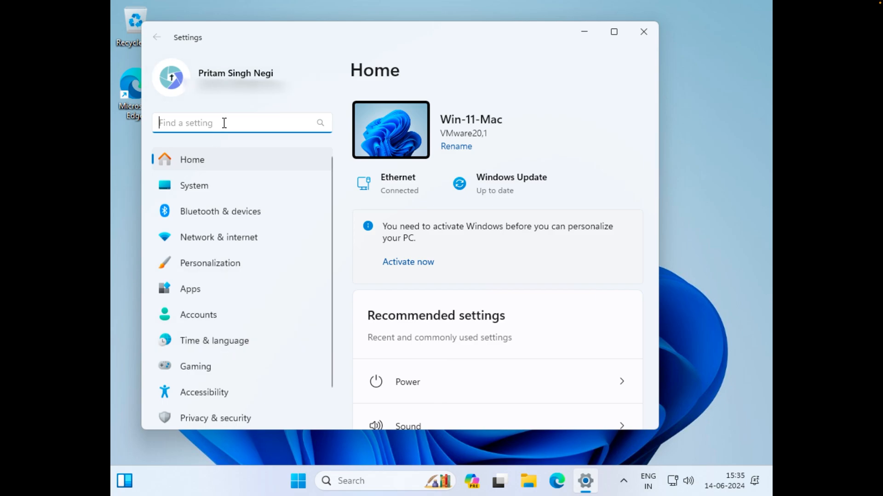
- Search 'display', set the resolution to 2560 × 1440, keep changes, and return to Start
{"action": "type", "text": "display"}
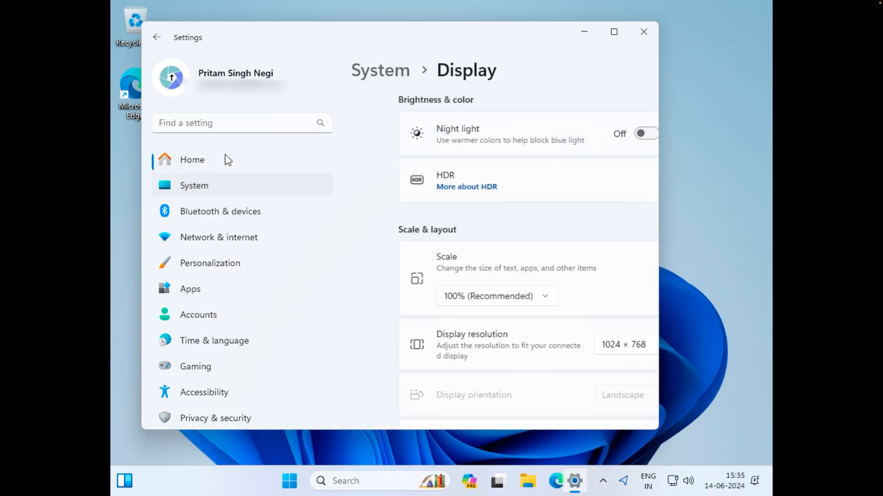
{"action": "left_click", "coordinate": [624, 344]}
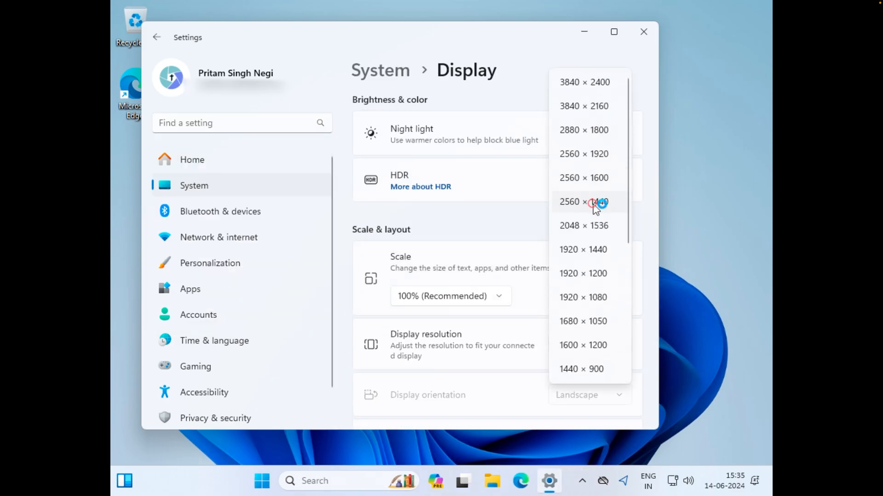
{"action": "left_click", "coordinate": [592, 203]}
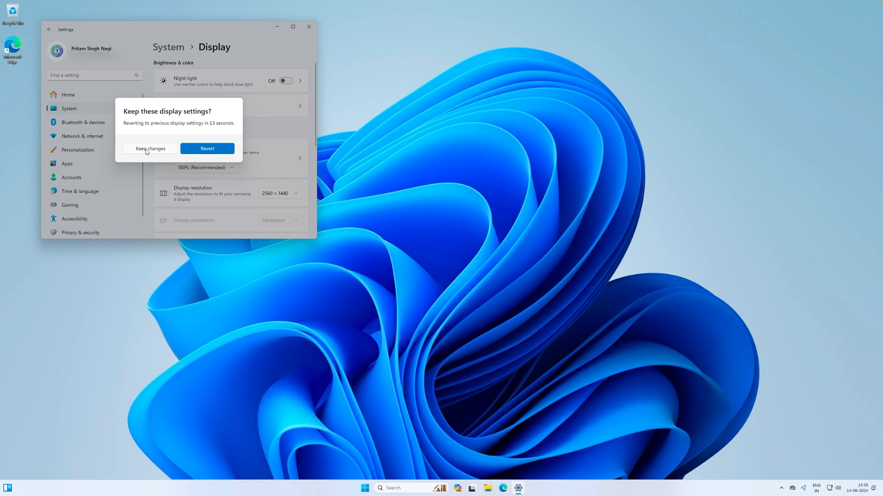
{"action": "left_click", "coordinate": [149, 149]}
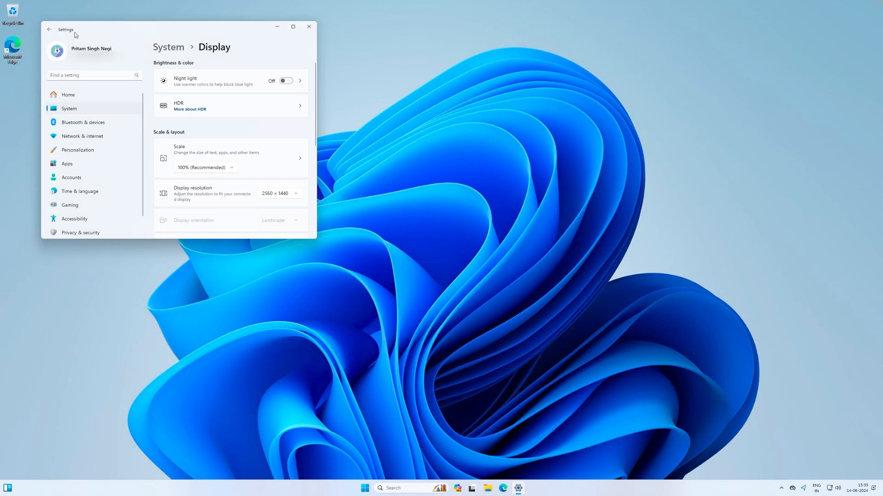
{"action": "left_click", "coordinate": [364, 488]}
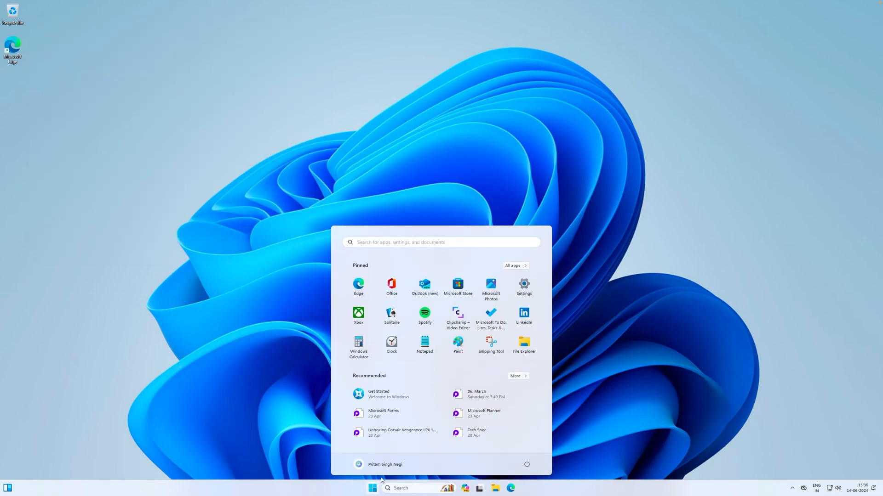
{"action": "mouse_move", "coordinate": [640, 301]}
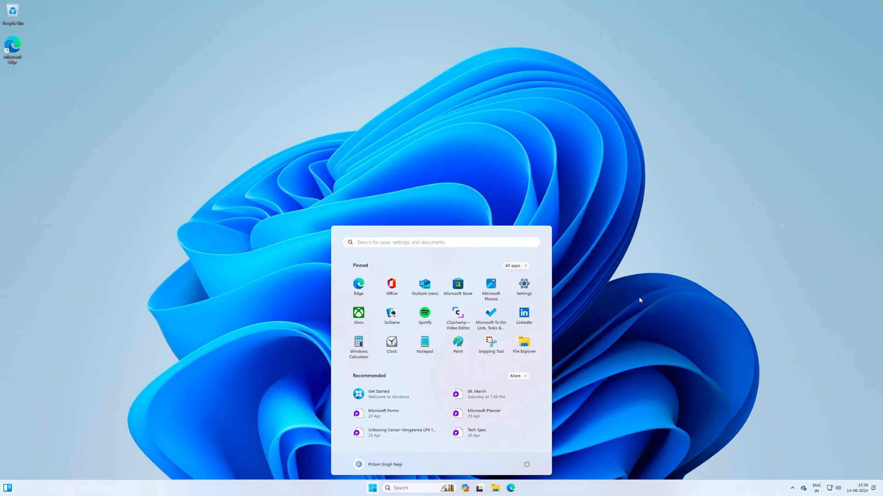
{"action": "mouse_move", "coordinate": [632, 298]}
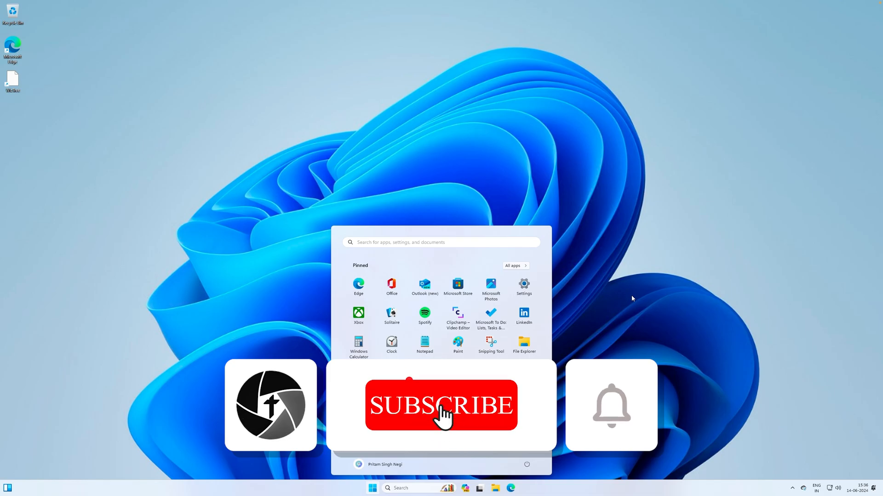
{"action": "left_click", "coordinate": [441, 416]}
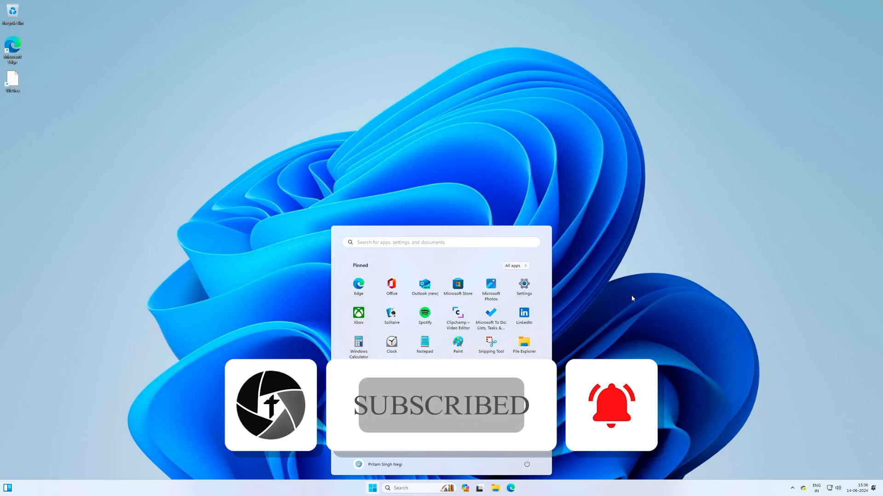